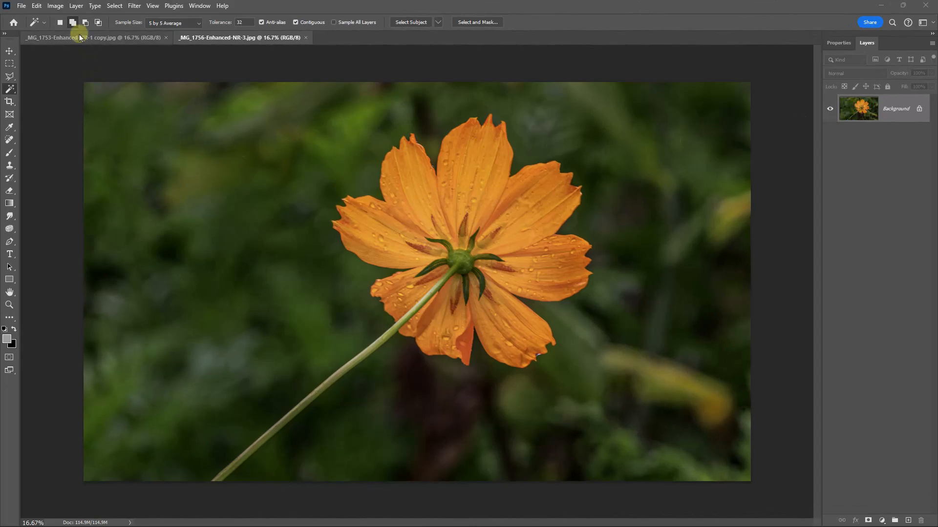
Return to the orange flower photo and auto-select the flower with Select Subject.
left_click(93, 37)
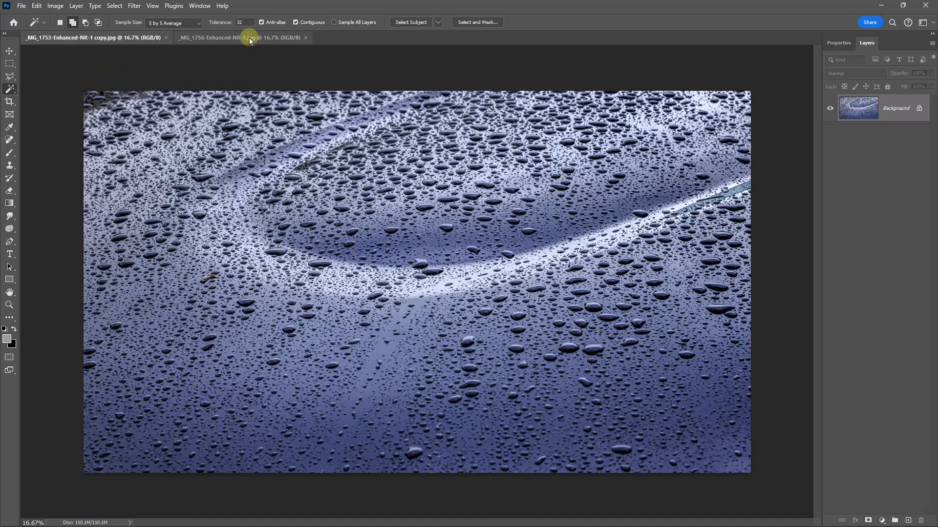
left_click(222, 37)
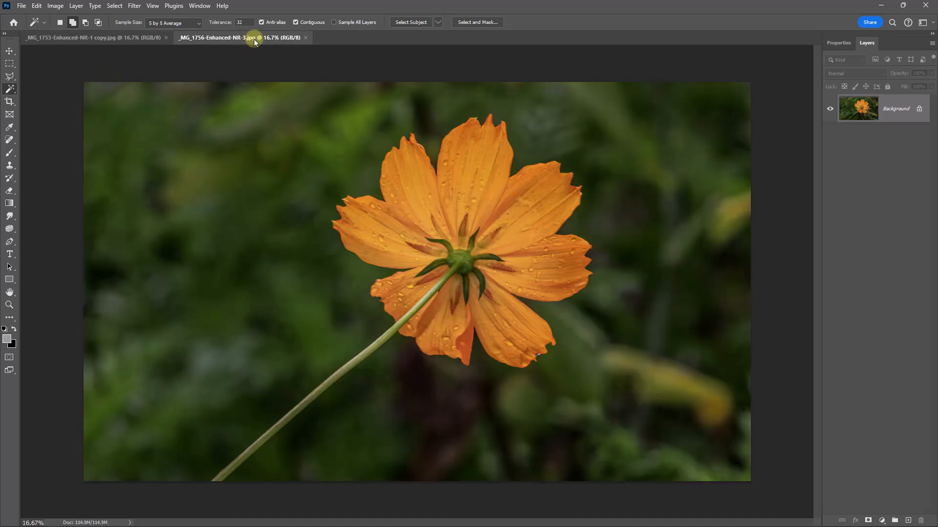
mouse_move(221, 76)
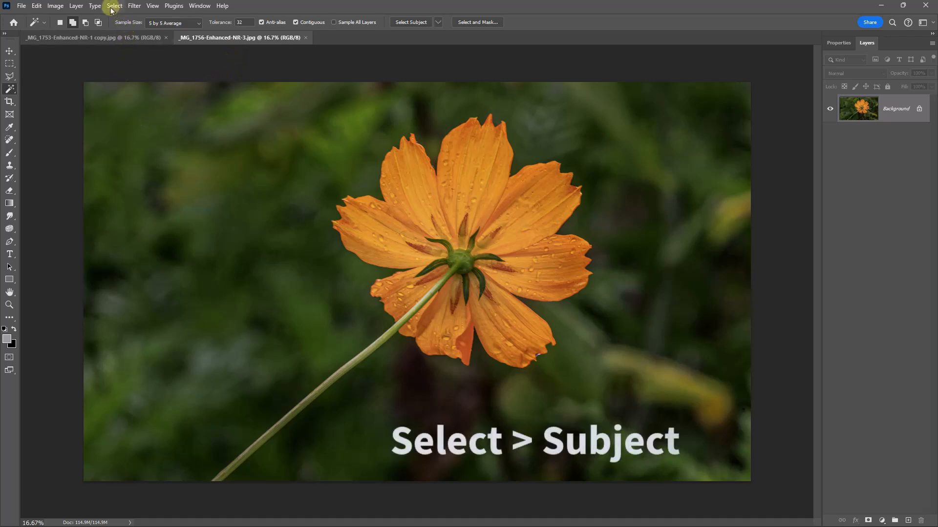
left_click(114, 5)
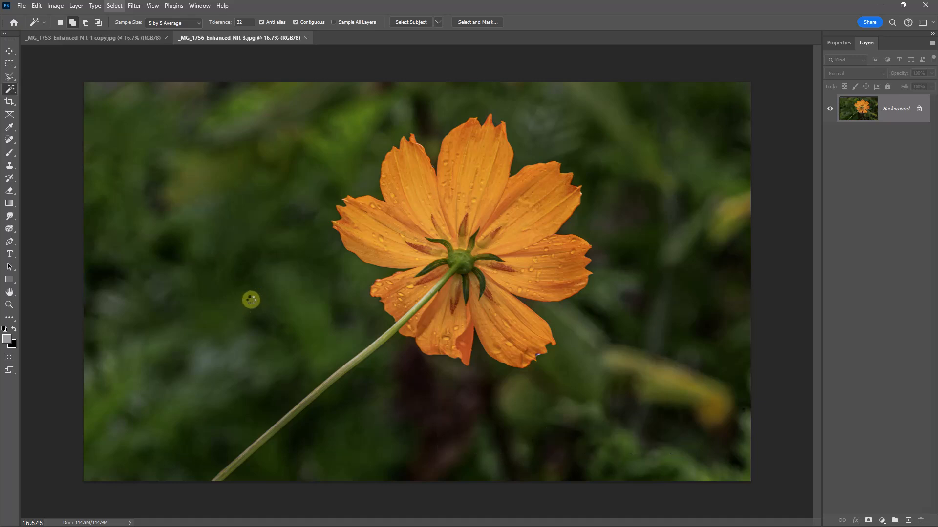
Zoom into the lower petal edges and bring the gap between two petals into view.
left_click(251, 299)
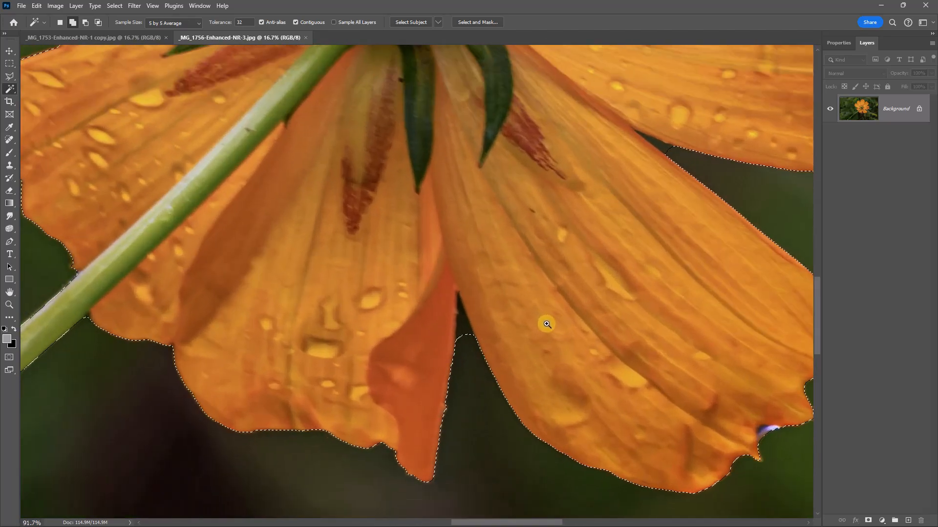
left_click(545, 324)
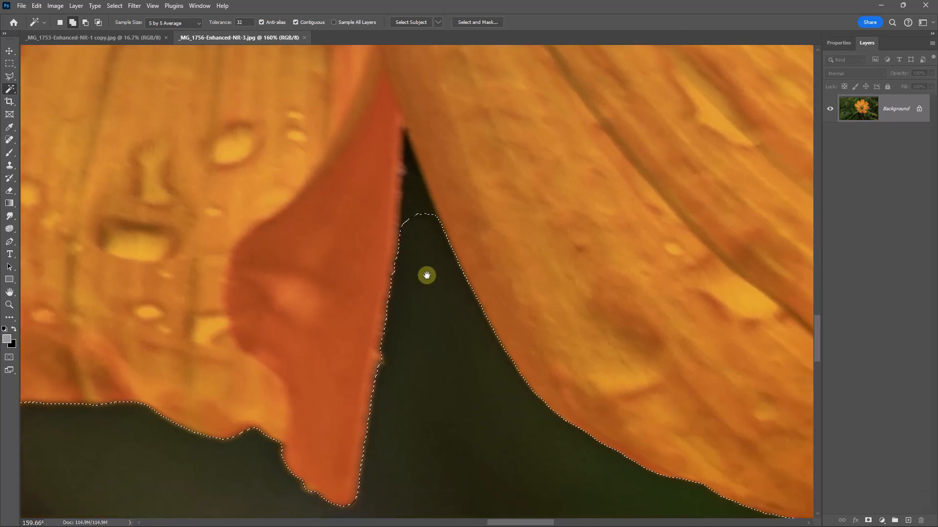
left_click_drag(427, 275, 413, 178)
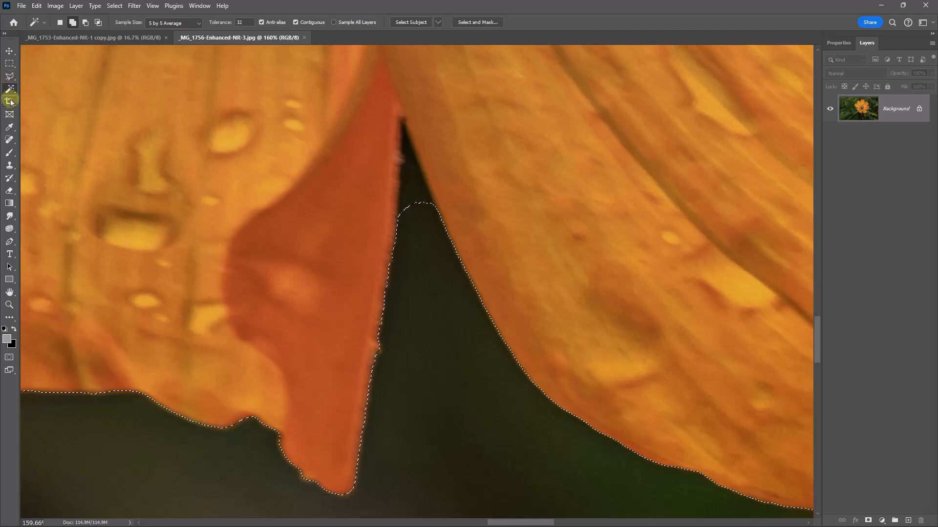
Arm the Magic Wand in Subtract from Selection mode and fit the image to screen.
left_click(10, 88)
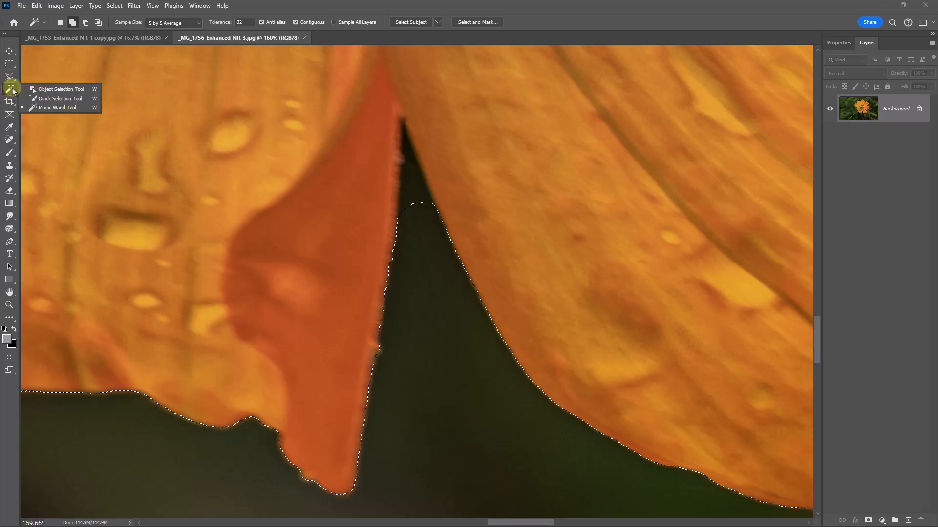
mouse_move(56, 107)
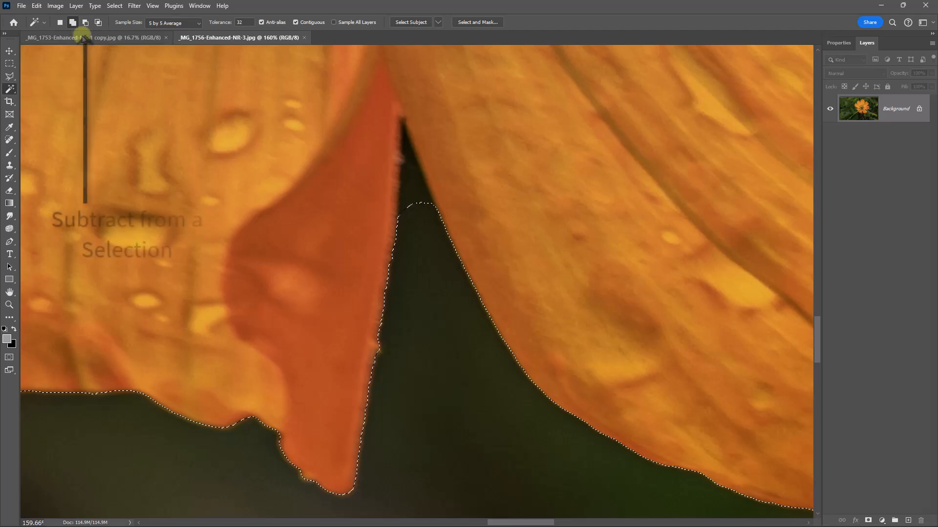
left_click(84, 22)
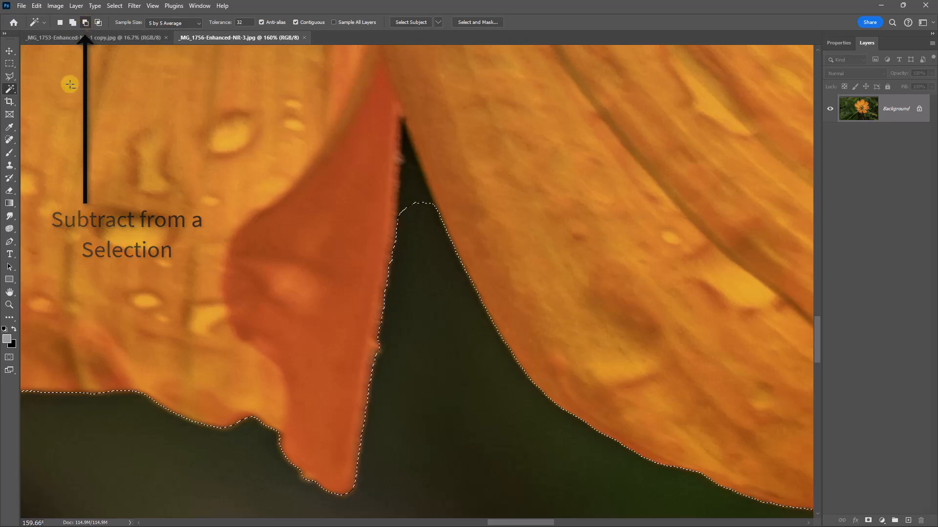
mouse_move(242, 192)
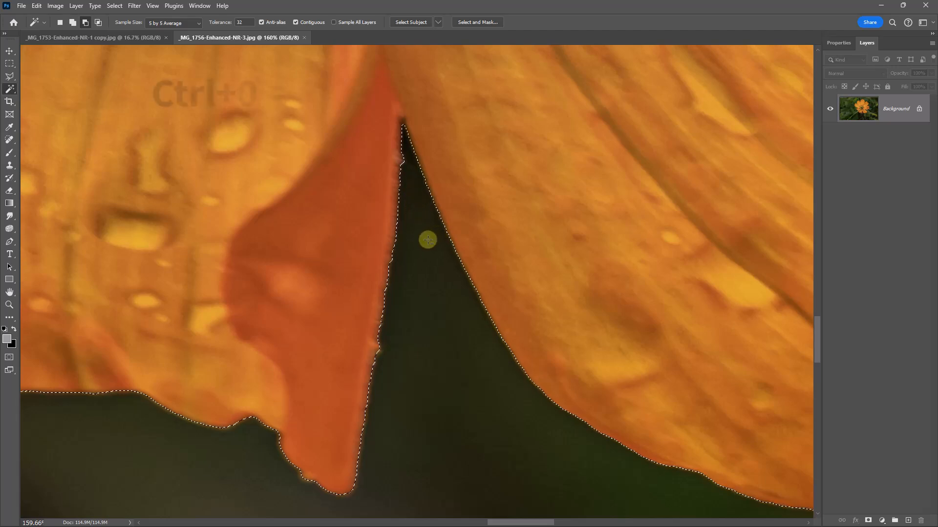
key("ctrl+0")
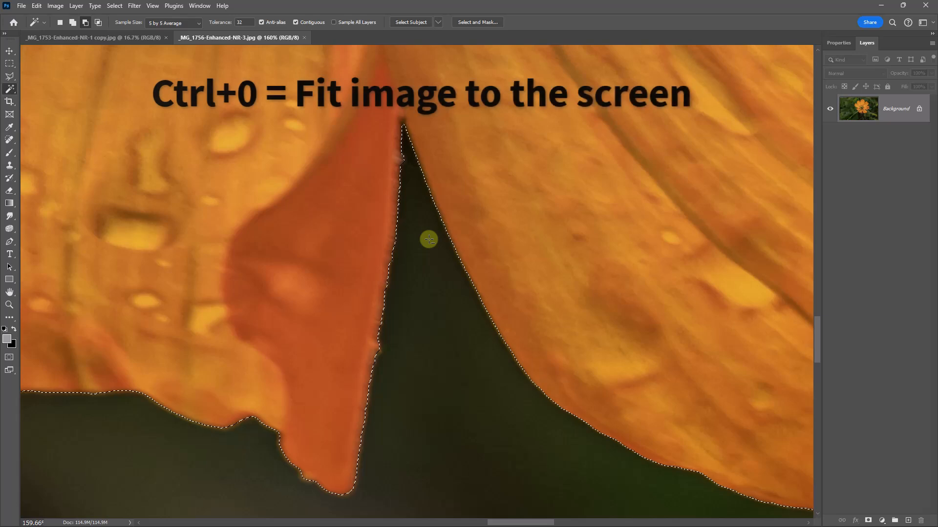
key("ctrl+0")
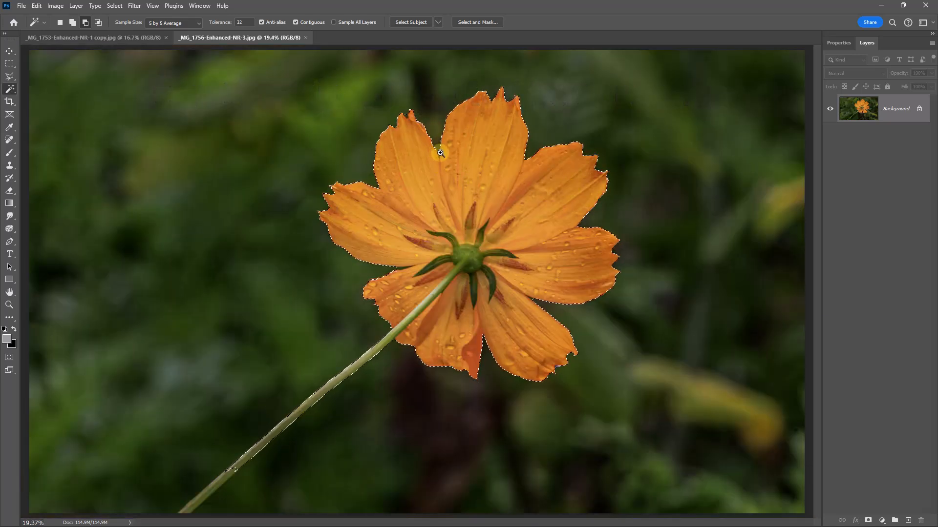
Remove the dark background gaps between the upper petals from the selection.
left_click(440, 152)
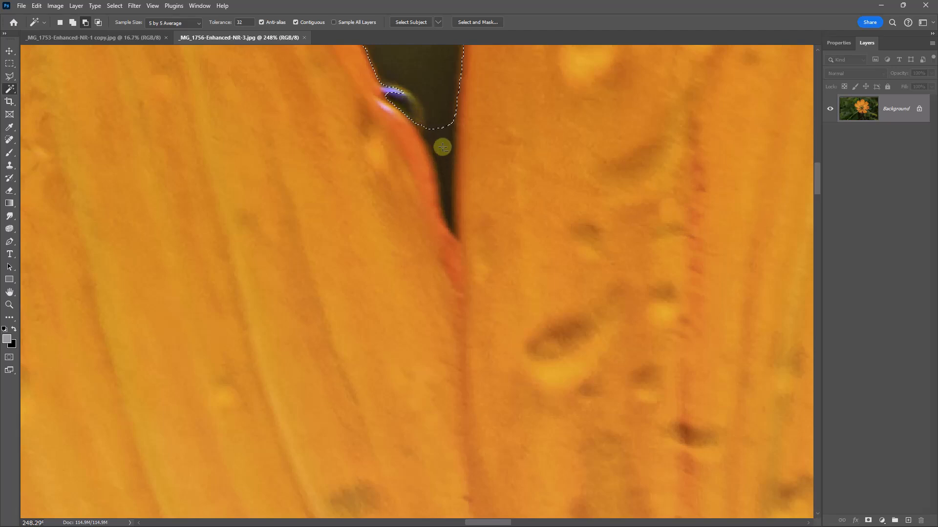
left_click(441, 149)
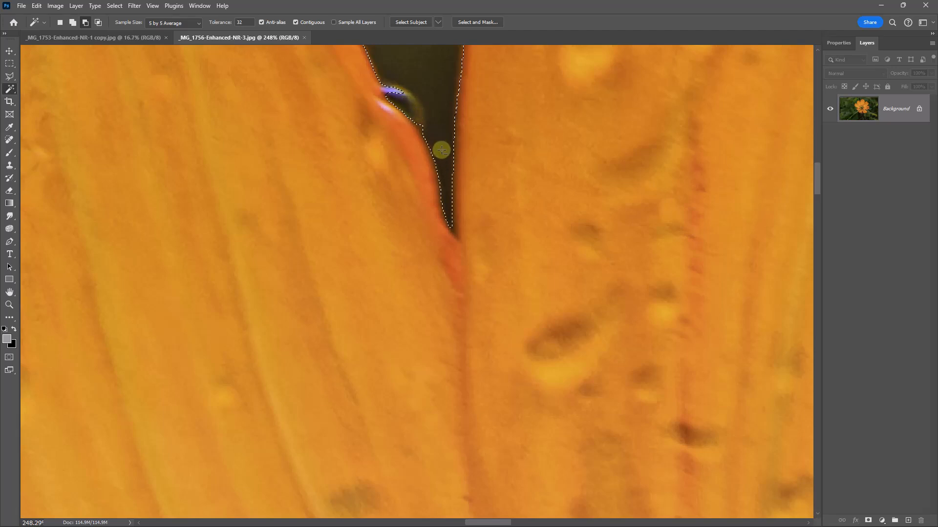
left_click(440, 150)
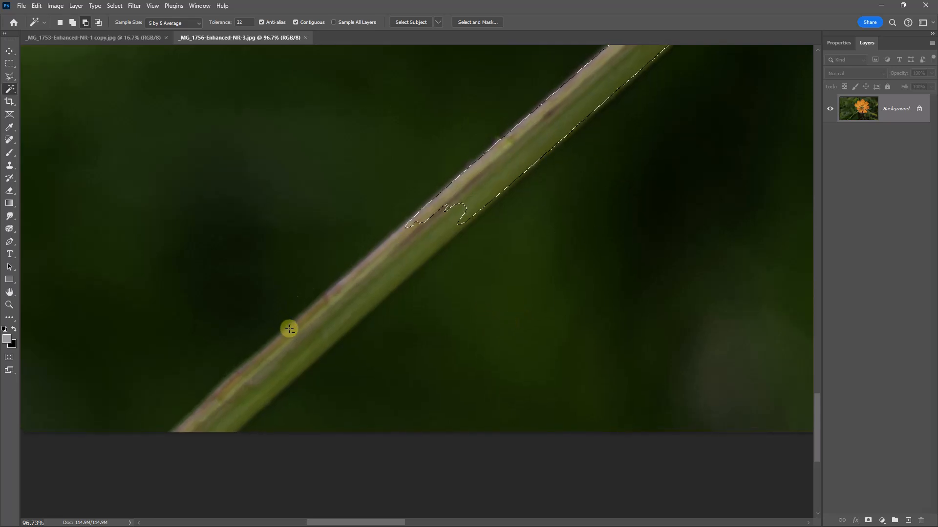
mouse_move(404, 324)
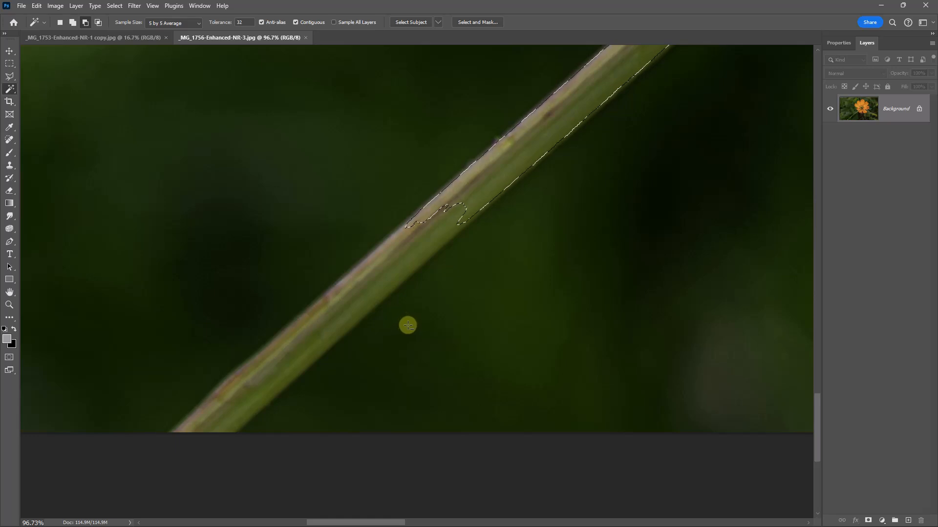
mouse_move(381, 275)
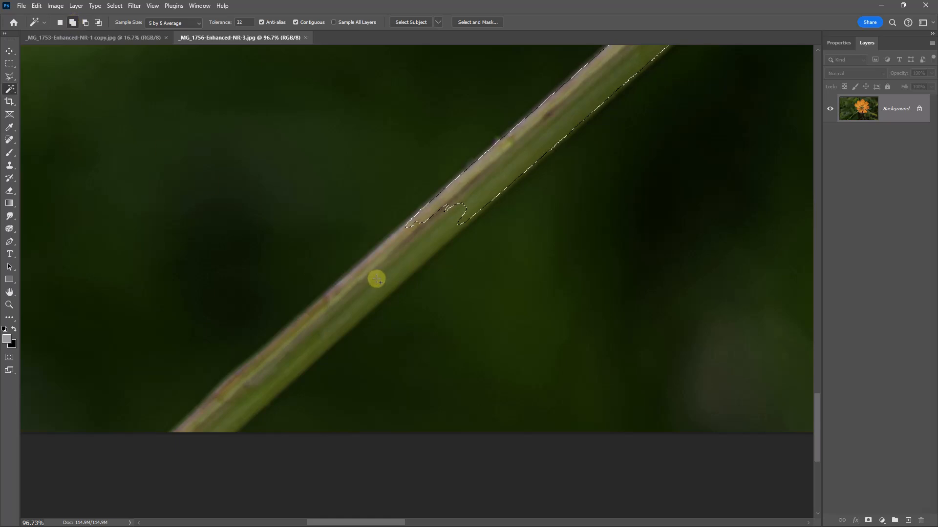
Add the unselected stalk areas so the selection covers the whole stalk.
left_click(425, 238)
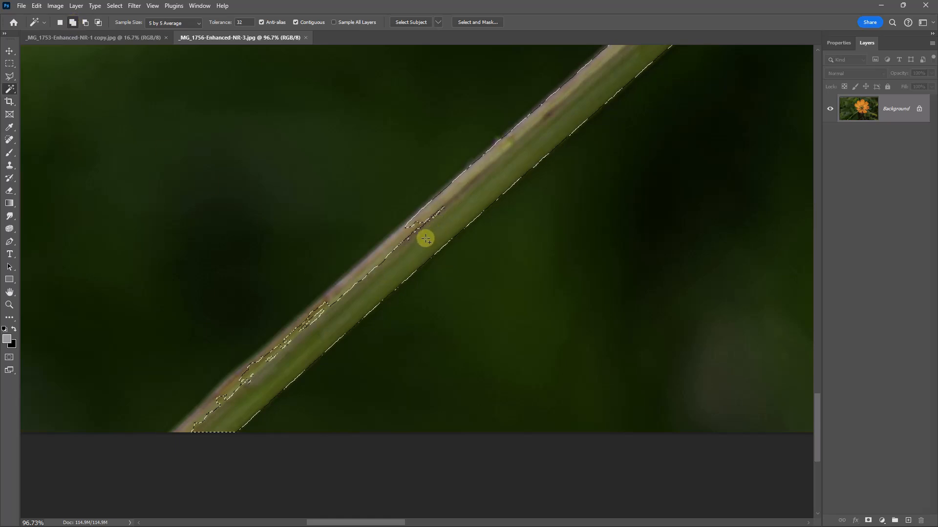
left_click(363, 266)
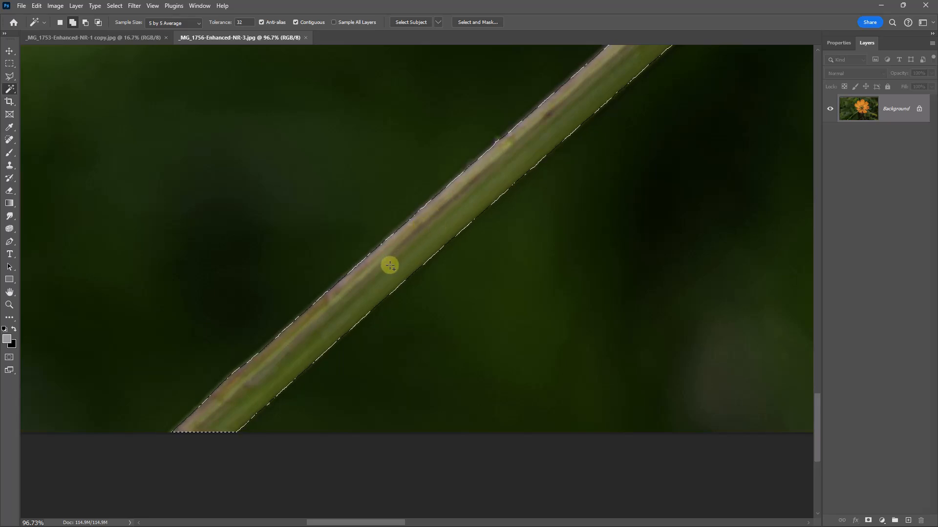
mouse_move(323, 319)
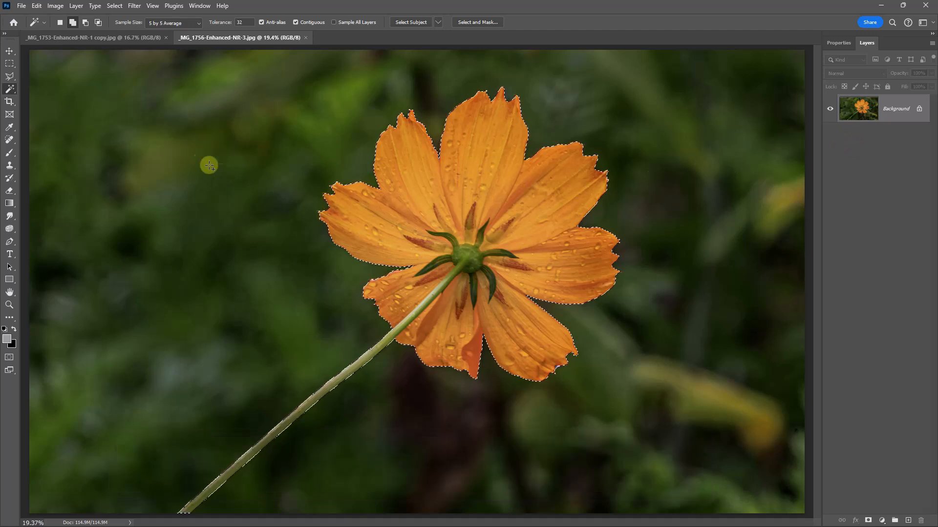
Save the flower selection as a new channel named Flower.
left_click(113, 6)
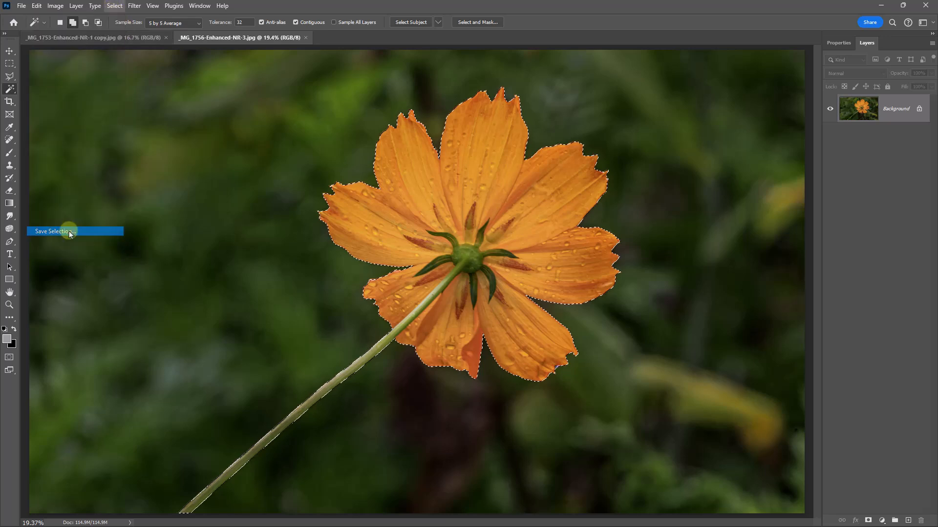
left_click(54, 232)
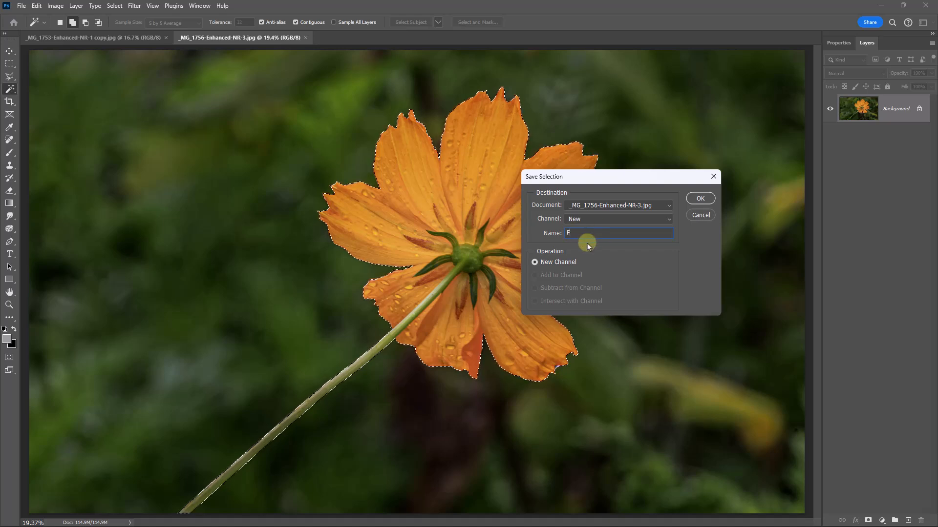
type("Flower")
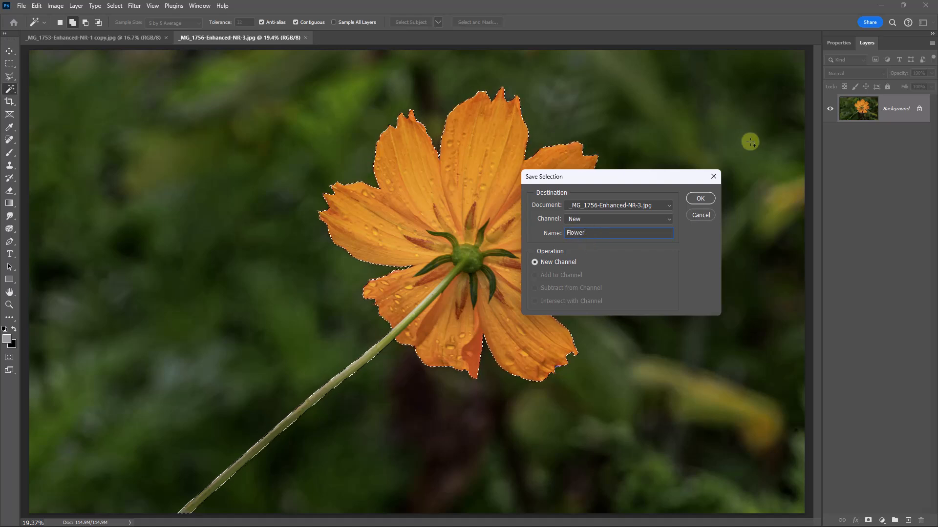
left_click(699, 199)
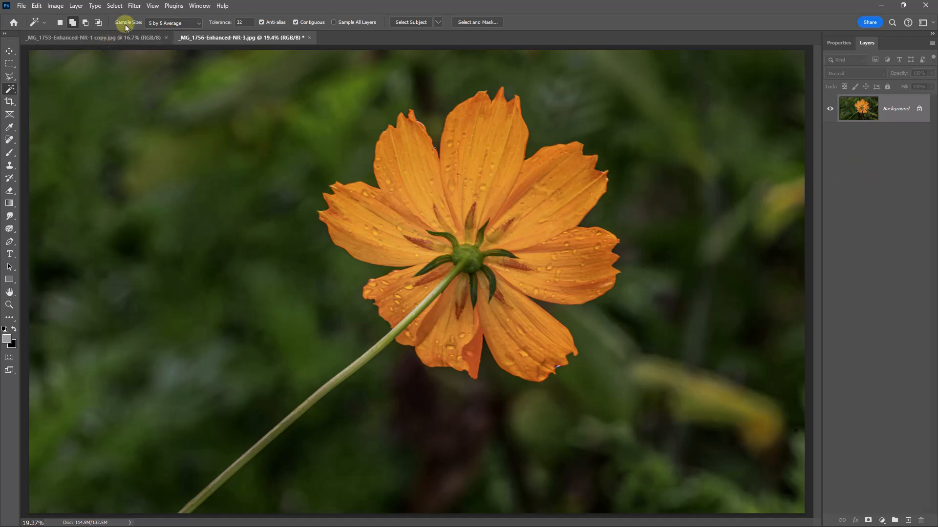
Load the saved Flower channel back as the active selection.
left_click(114, 6)
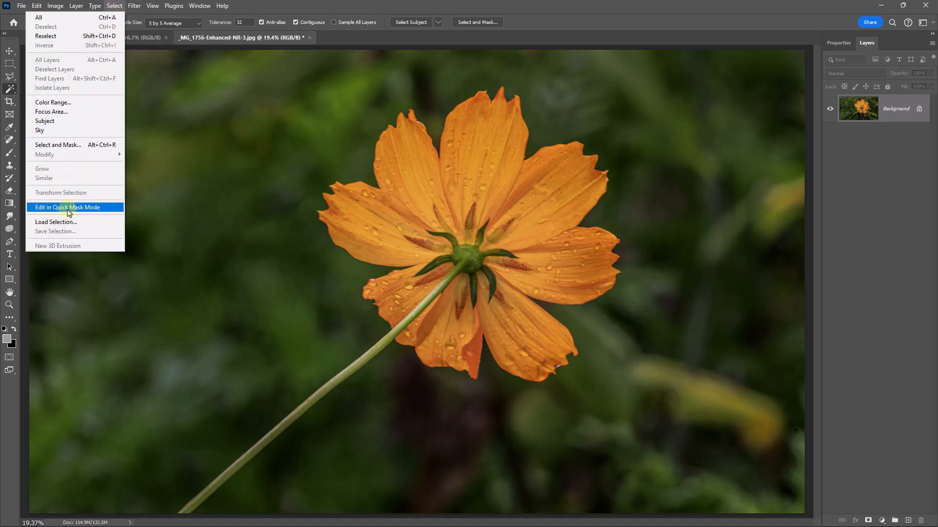
left_click(56, 222)
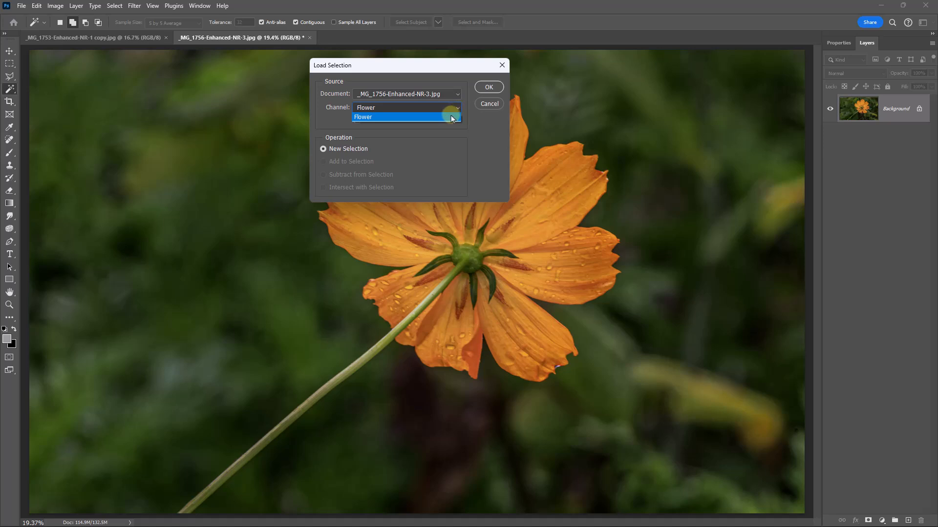
left_click(488, 87)
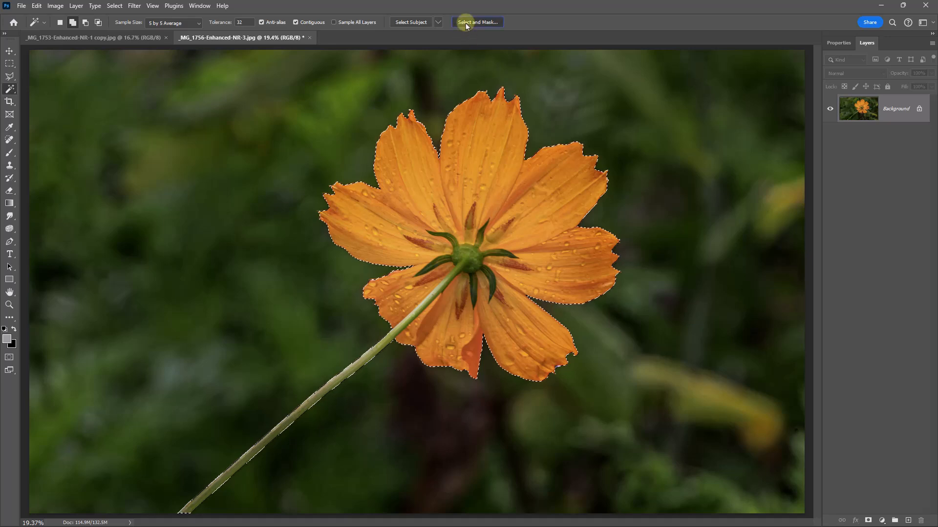
Refine the selection in Select and Mask with Smooth 15 and Feather 0.5, output to selection.
left_click(477, 22)
type("0.5")
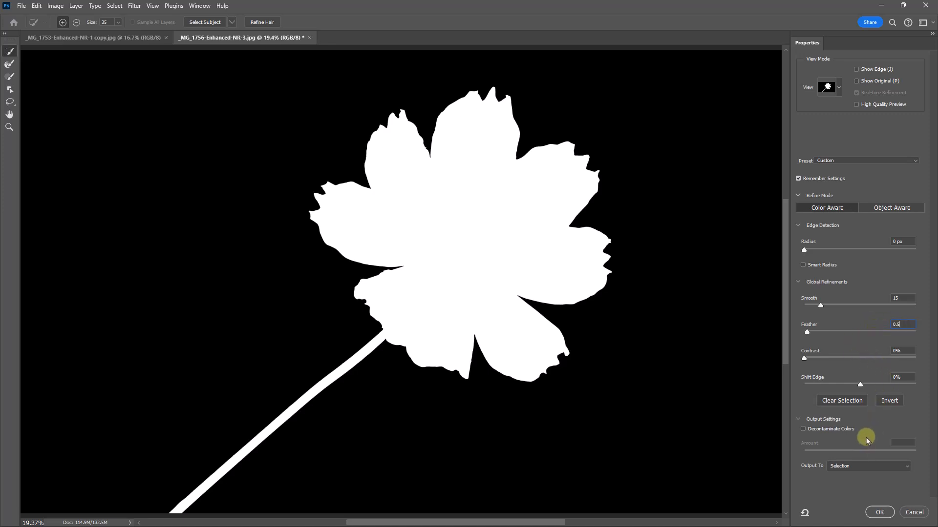
mouse_move(853, 452)
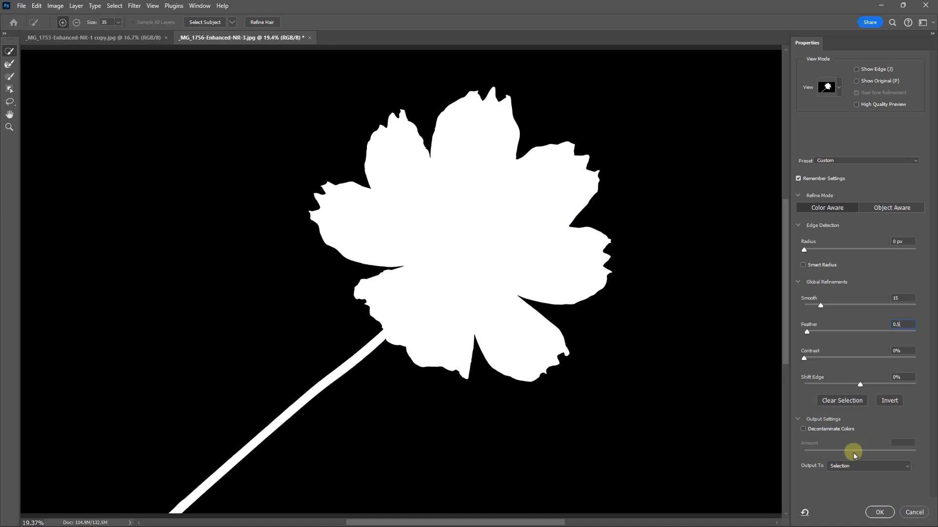
mouse_move(815, 474)
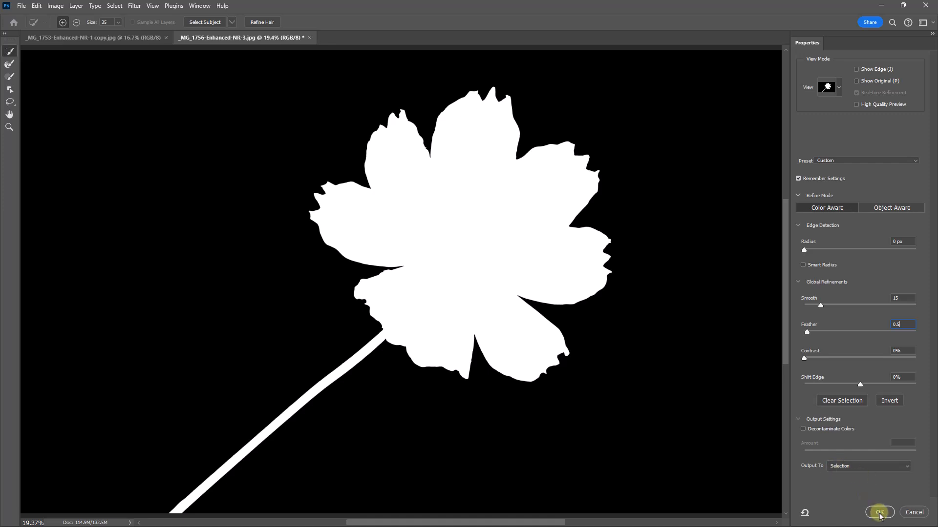
left_click(878, 513)
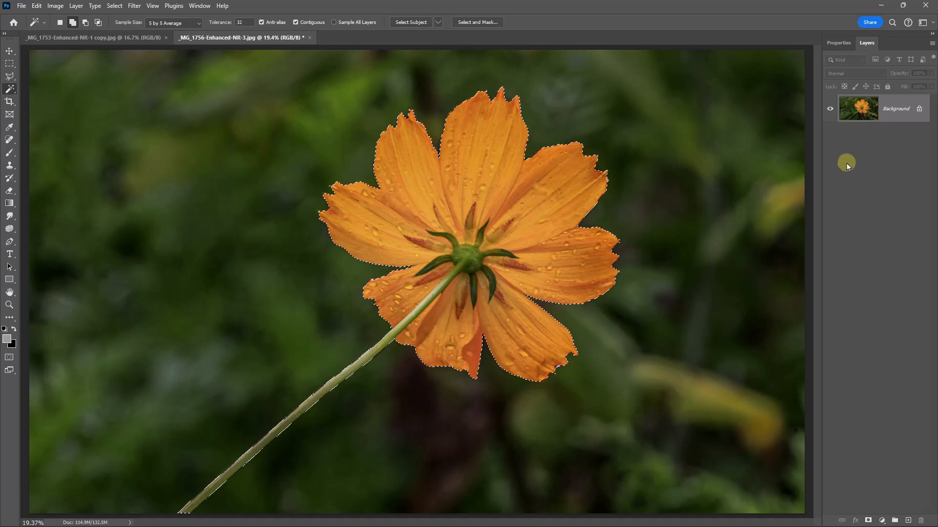
mouse_move(868, 159)
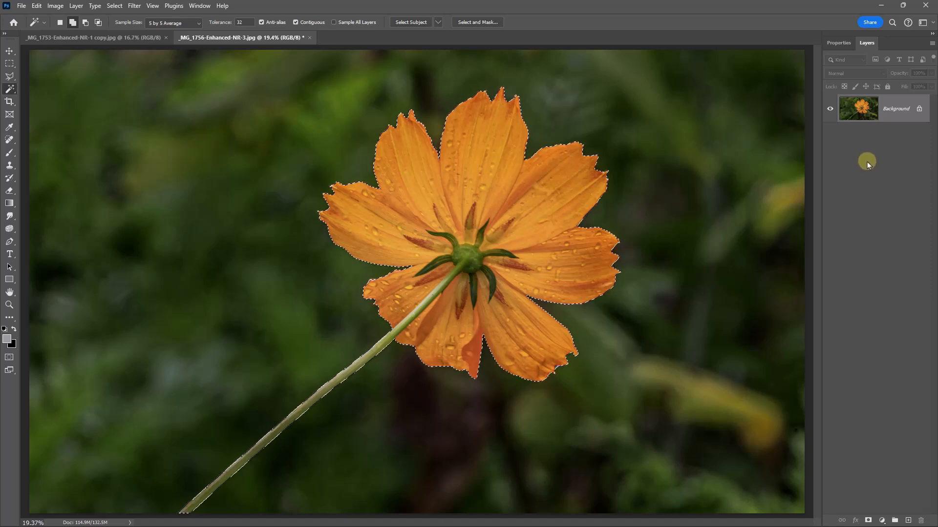
Copy the selected flower and paste it as Layer 1 on the droplet photo.
key("ctrl+c")
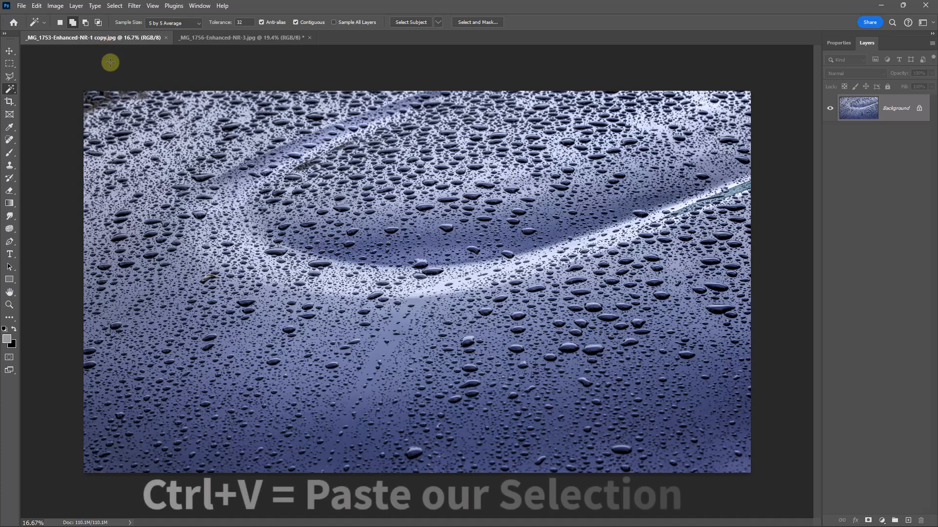
key("ctrl+v")
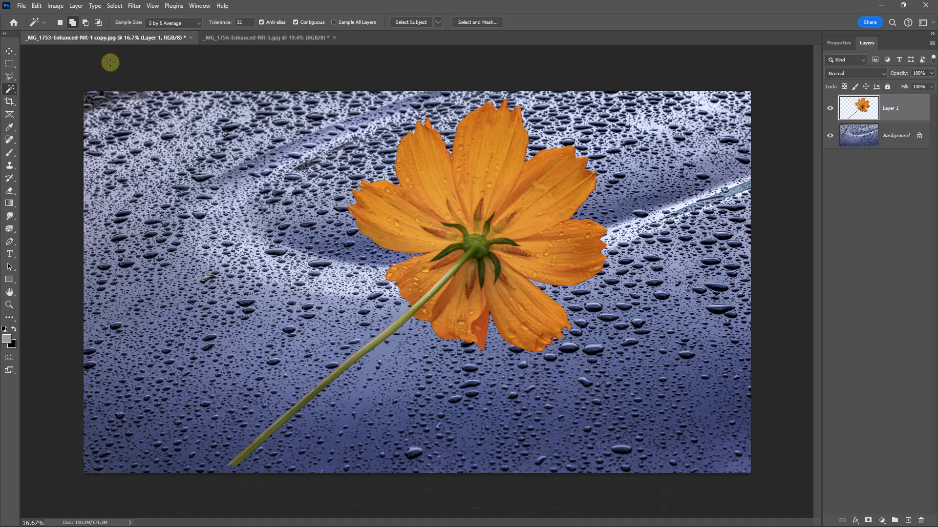
mouse_move(89, 78)
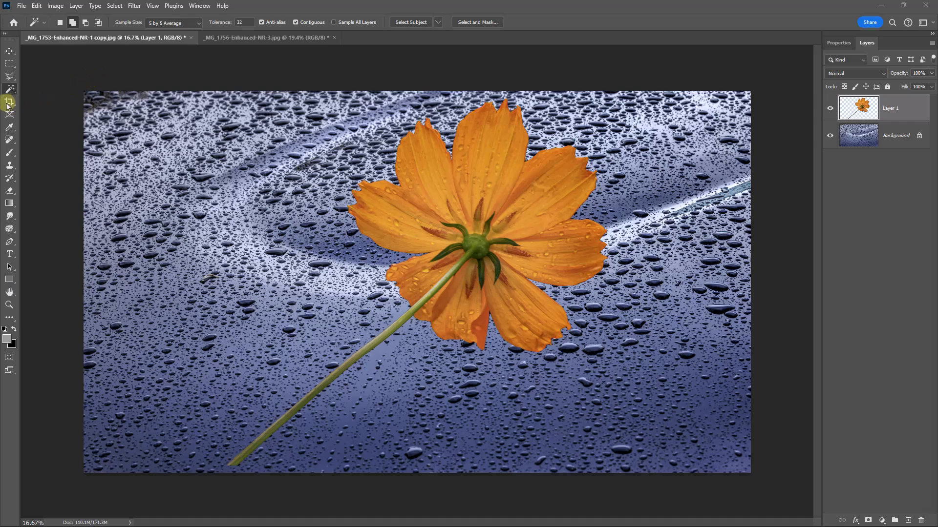
left_click(8, 101)
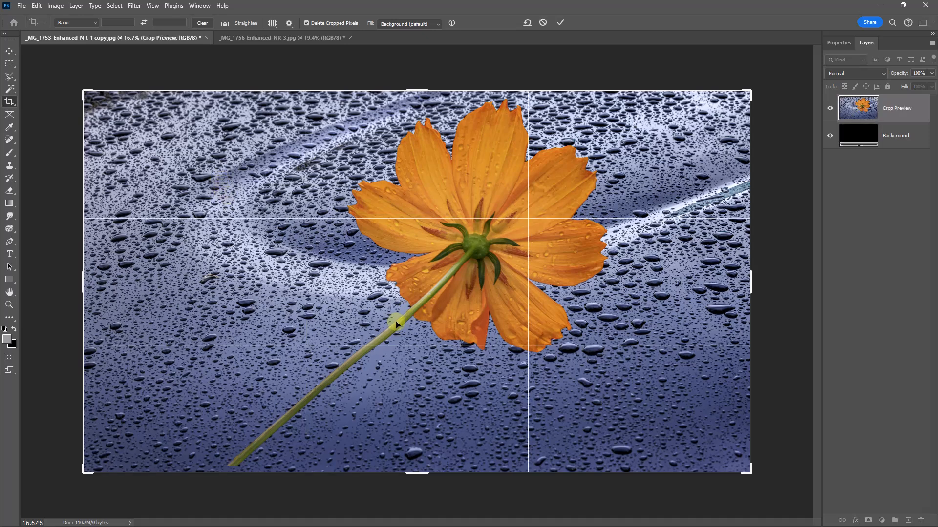
mouse_move(489, 239)
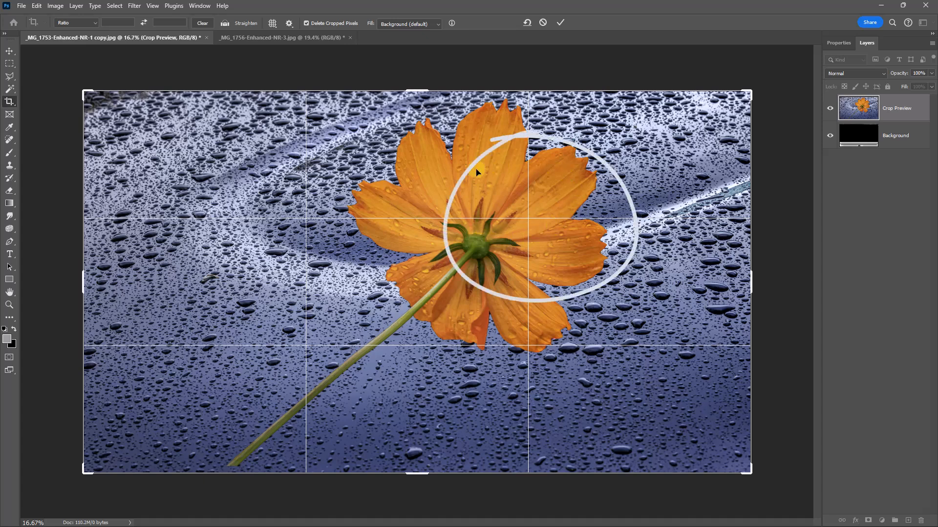
mouse_move(535, 164)
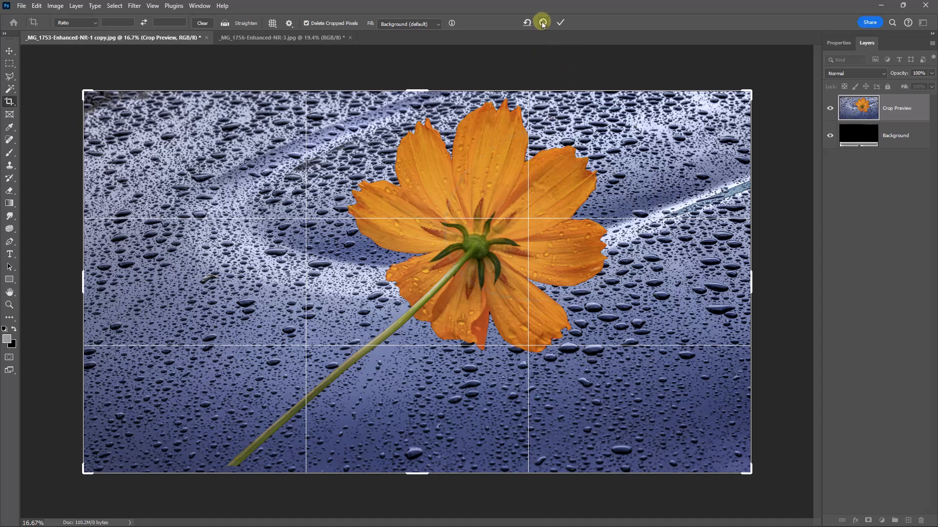
left_click(561, 23)
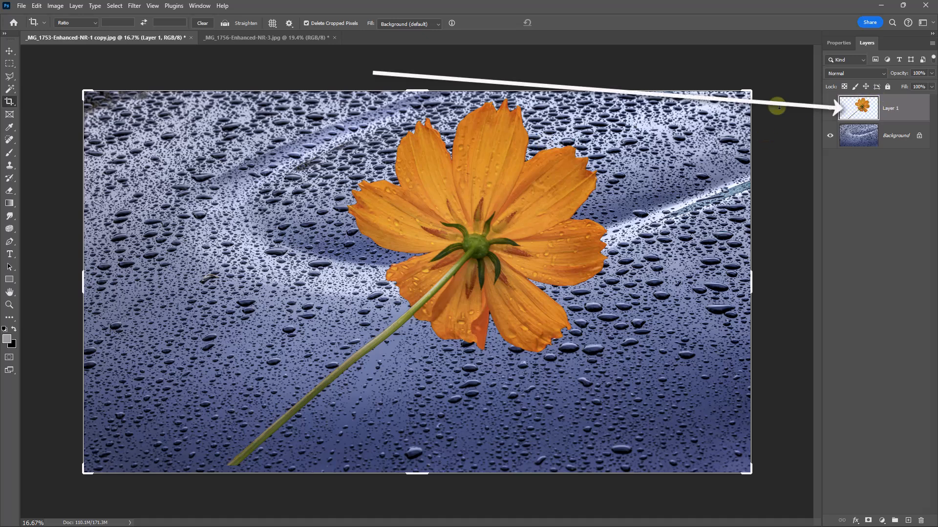
Drag the flower layer up and to the right, then dismiss the reframing prompt.
left_click(36, 6)
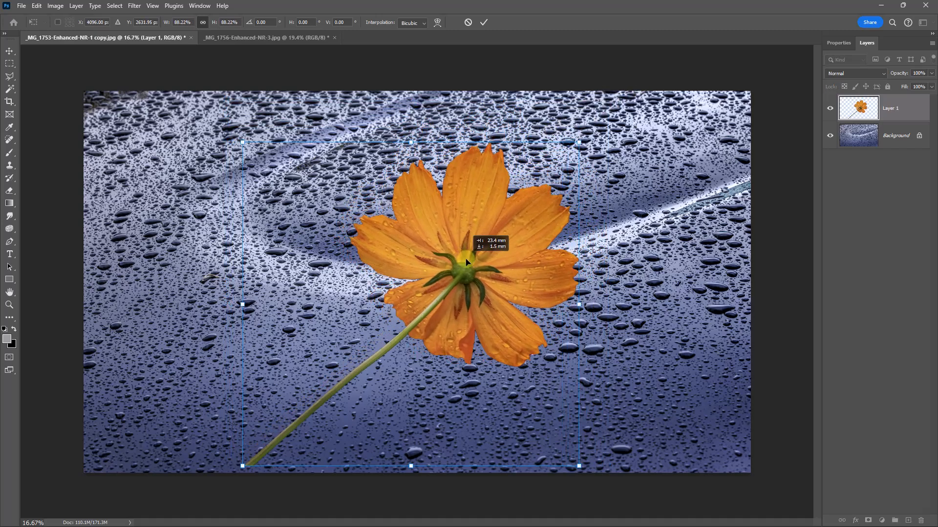
left_click_drag(467, 262, 544, 225)
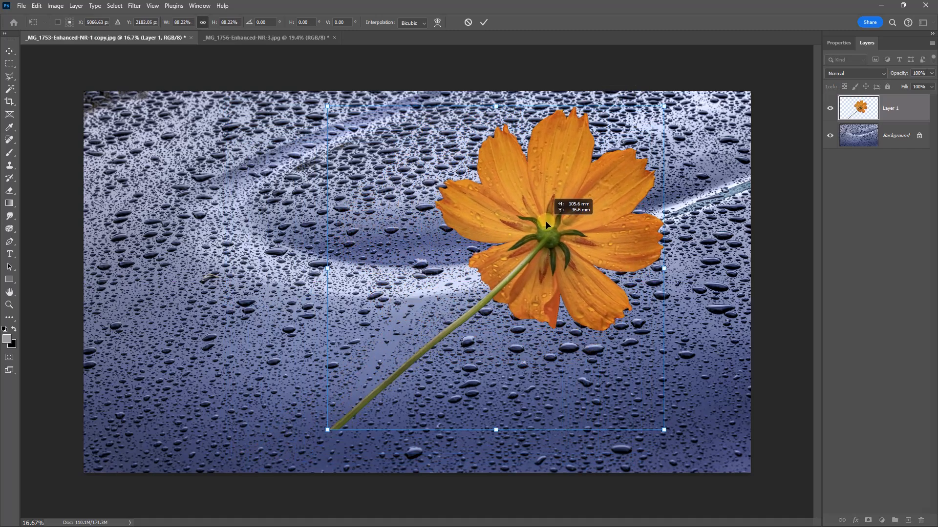
left_click_drag(545, 226, 544, 230)
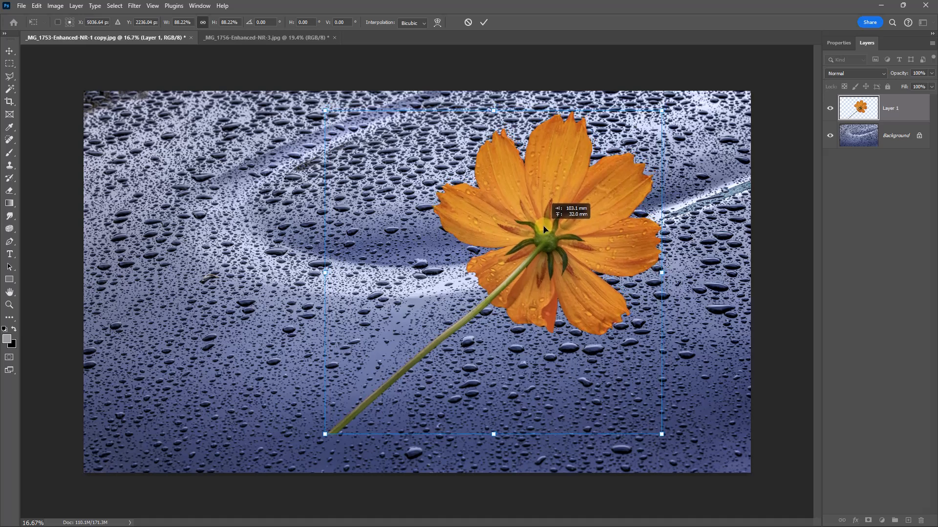
left_click_drag(544, 230, 545, 228)
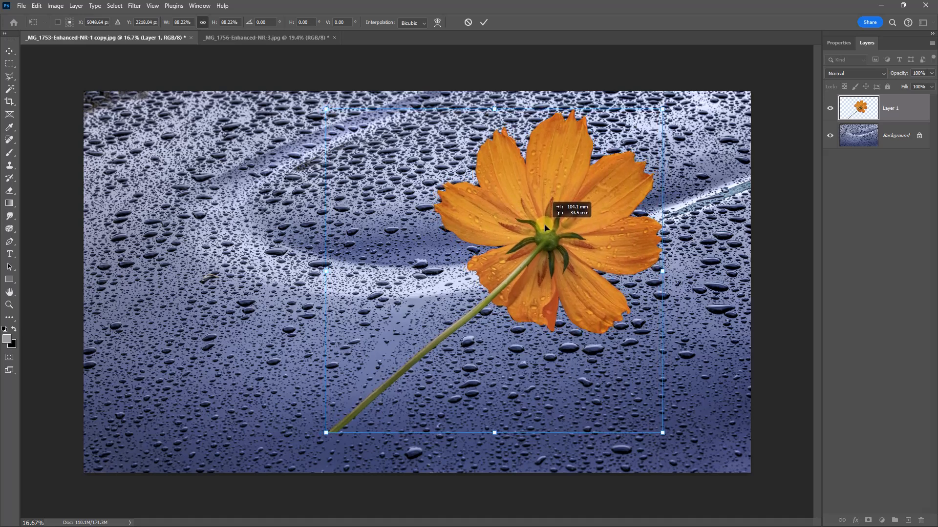
left_click_drag(544, 230, 542, 232)
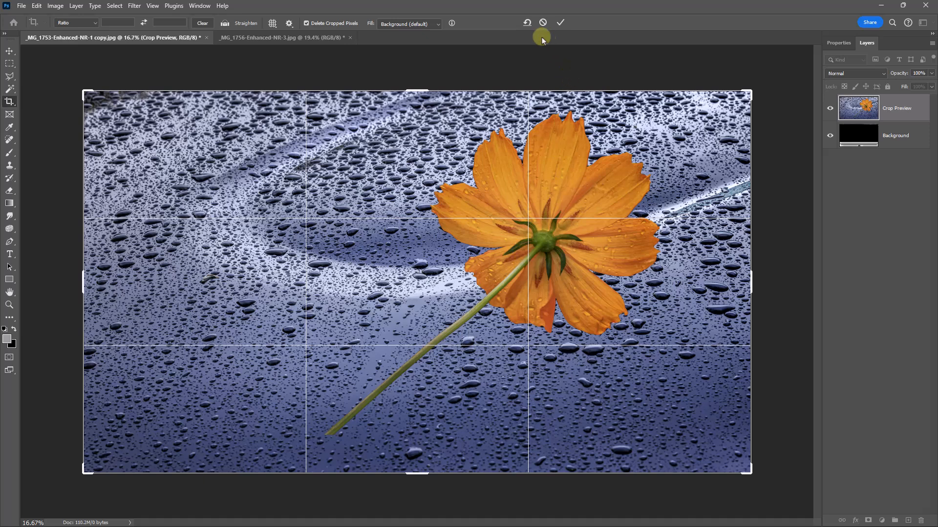
left_click(561, 23)
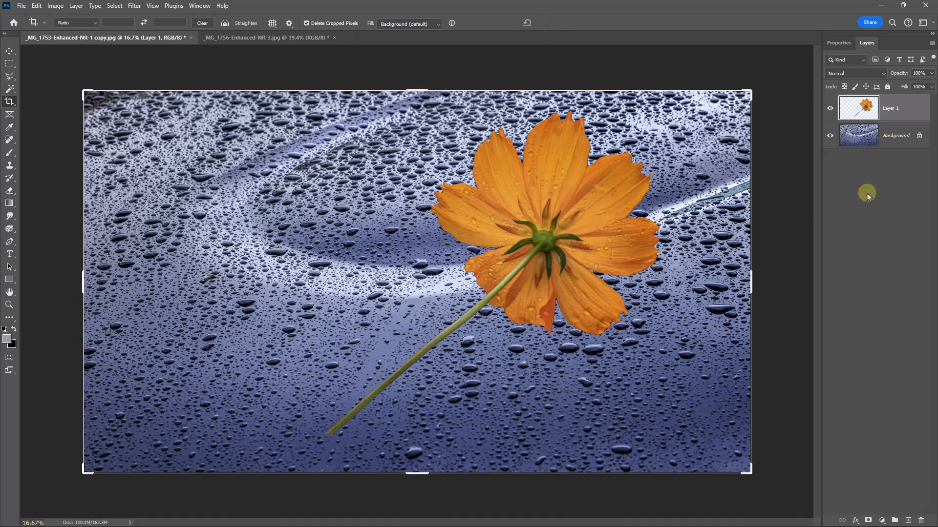
mouse_move(865, 205)
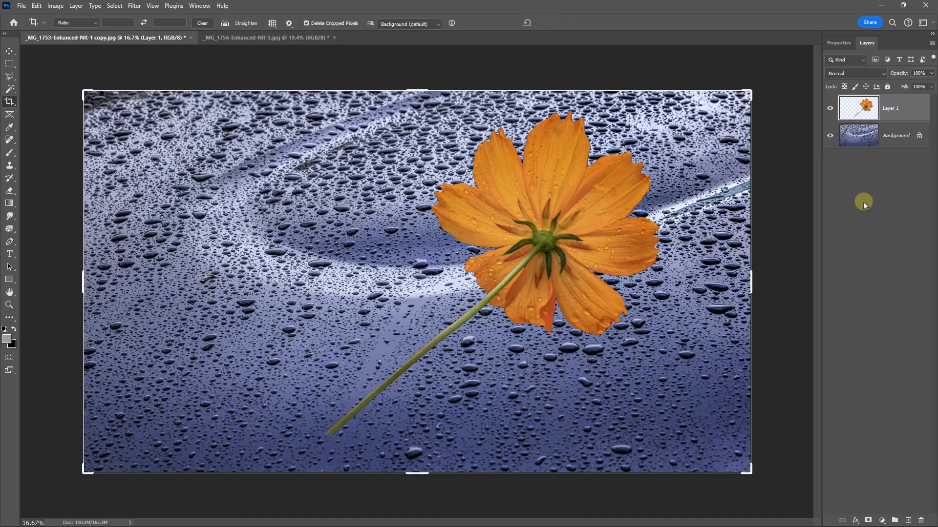
mouse_move(857, 212)
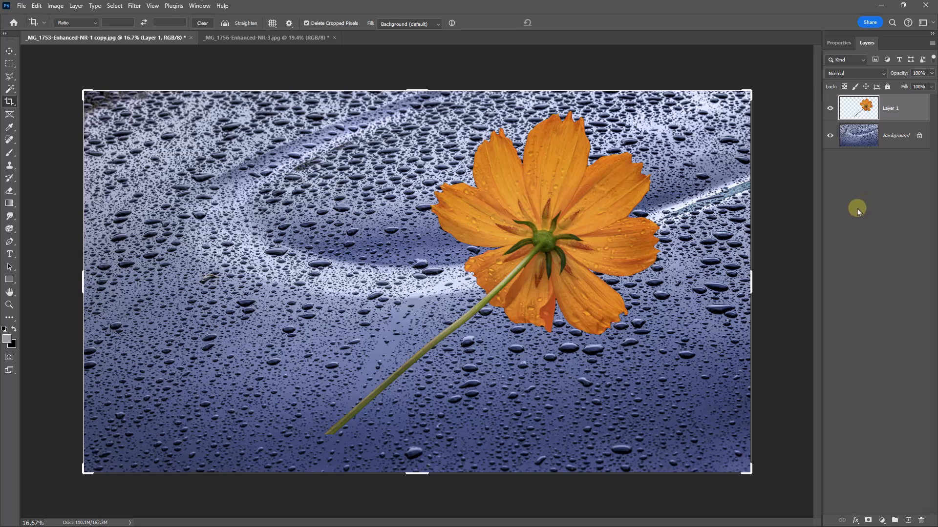
mouse_move(833, 219)
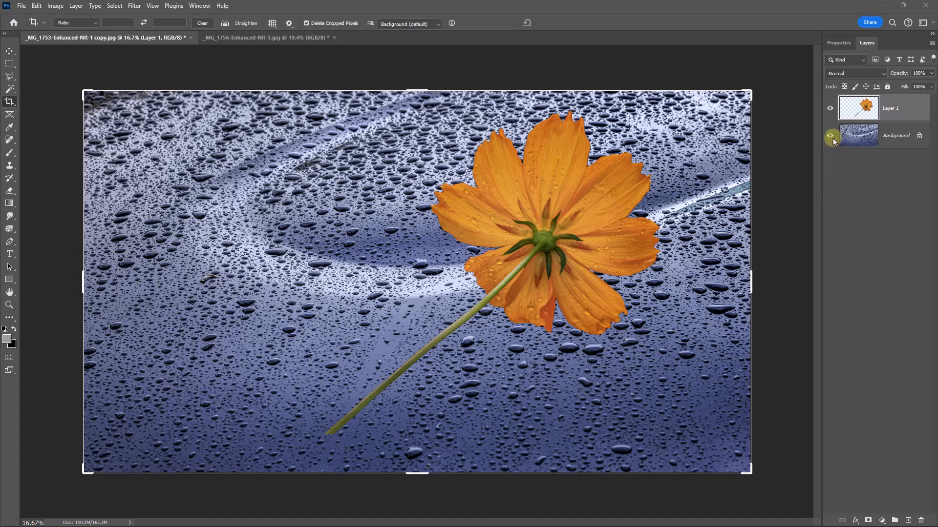
Hide the Background layer and lasso a loose selection around the stalk's lower end.
left_click(830, 135)
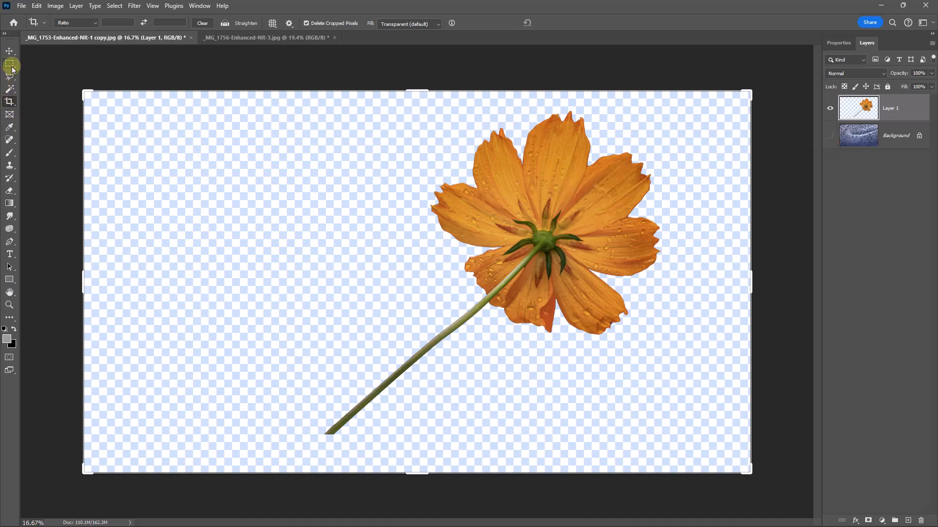
left_click(10, 76)
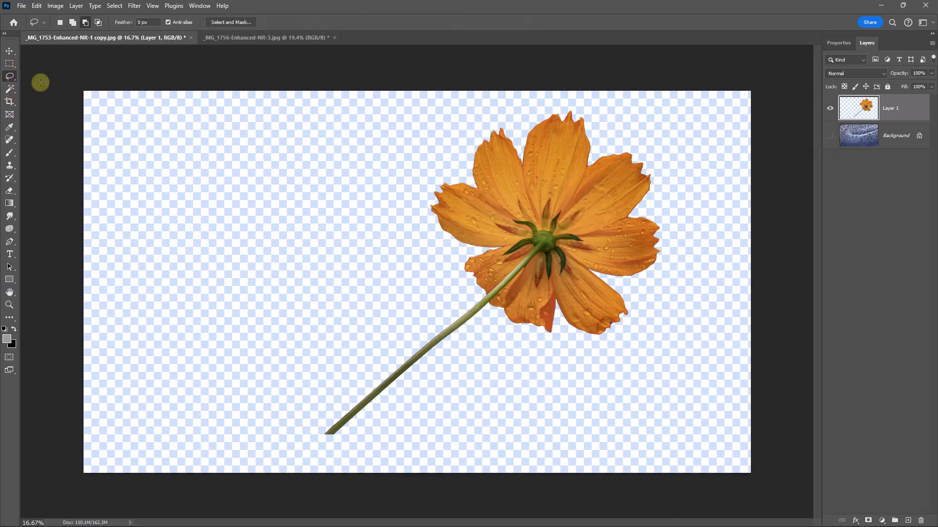
mouse_move(420, 329)
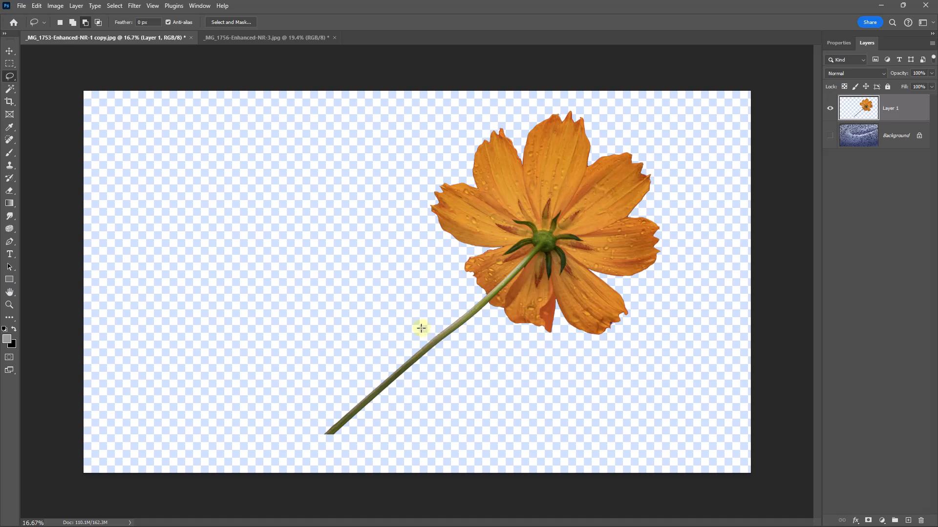
left_click_drag(419, 328, 398, 329)
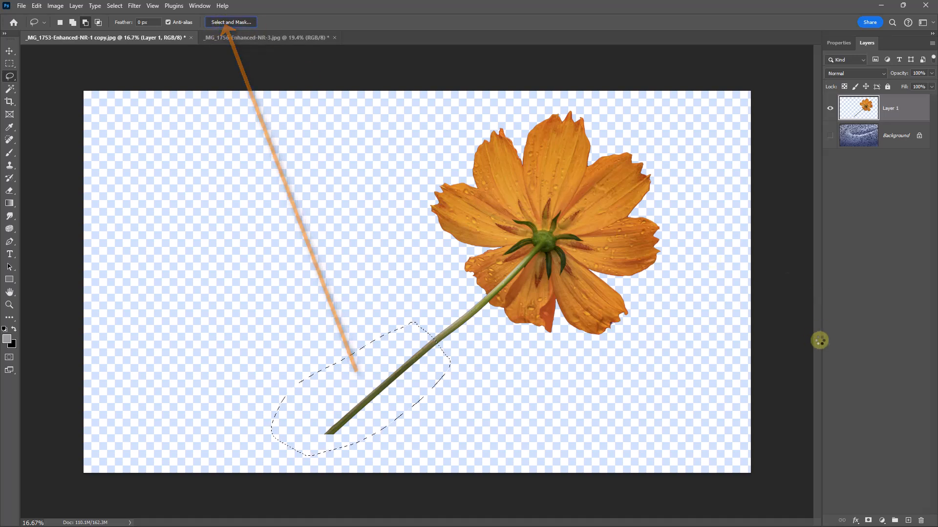
Feather the stalk selection to about 47.7 px in Select and Mask and apply it.
left_click(230, 23)
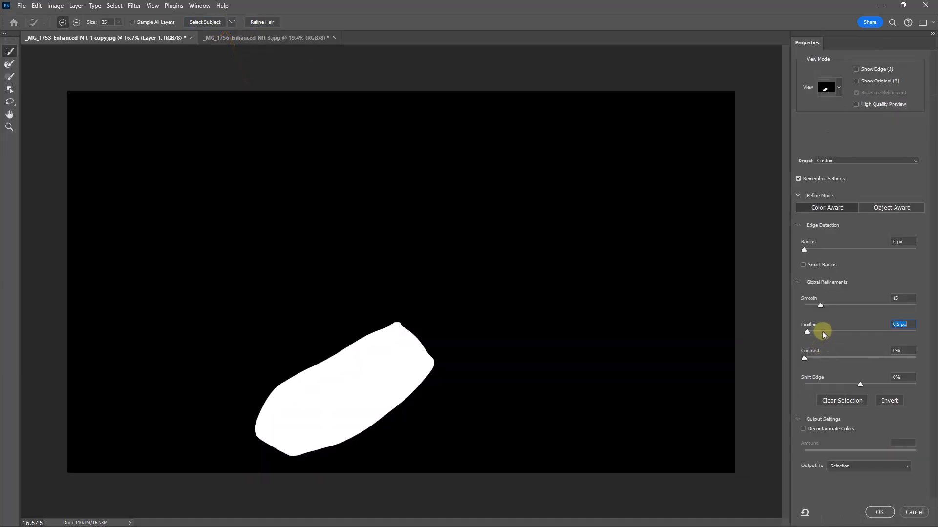
left_click_drag(807, 332, 830, 332)
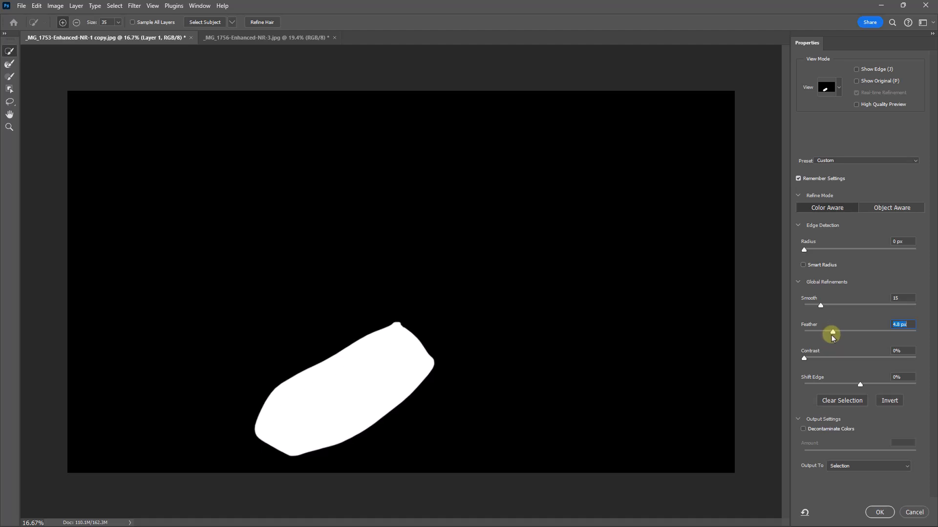
left_click_drag(831, 333, 846, 333)
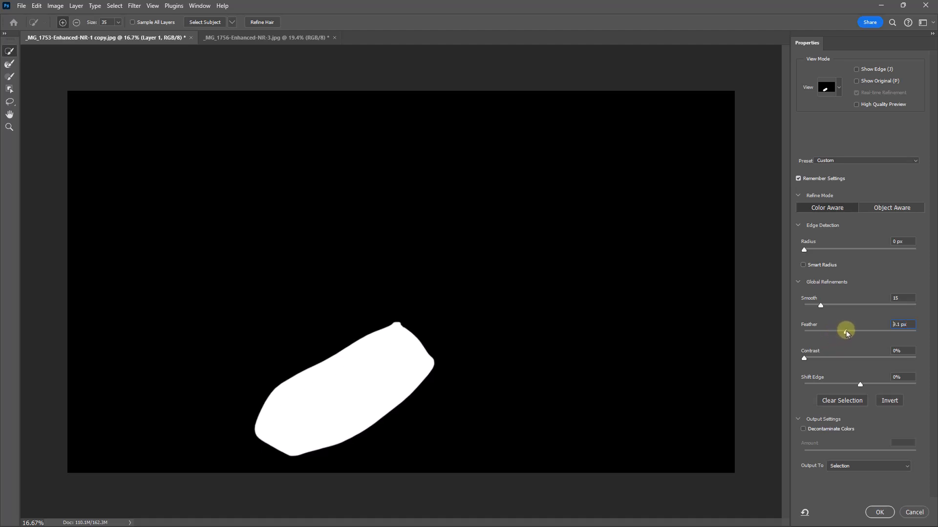
left_click_drag(845, 331, 872, 331)
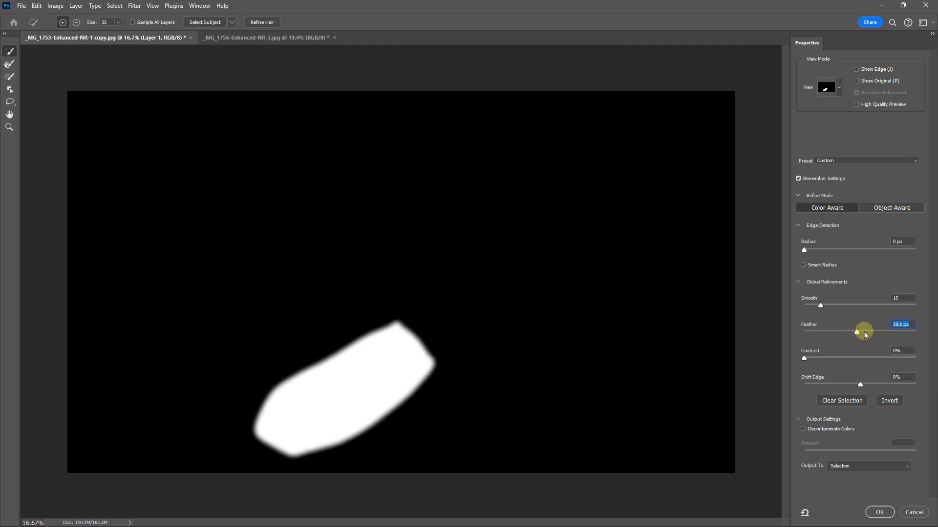
left_click_drag(857, 331, 864, 331)
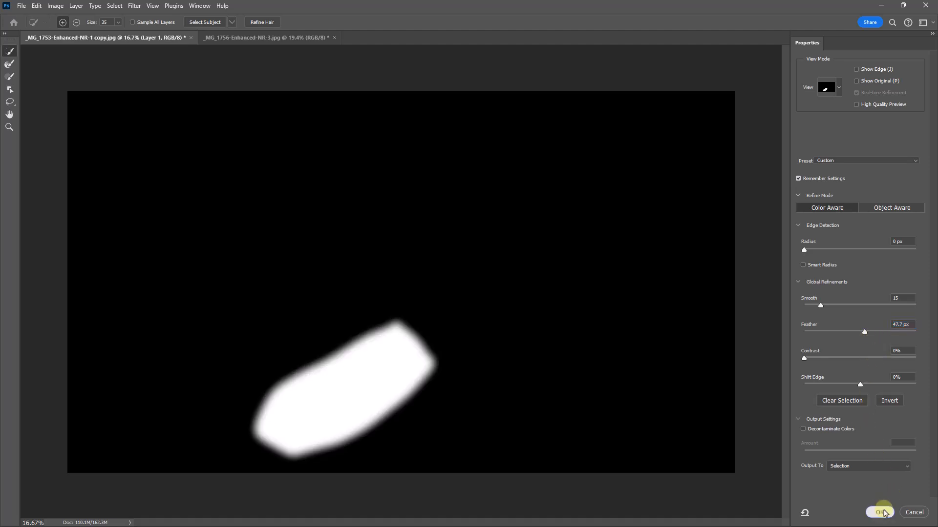
left_click(879, 512)
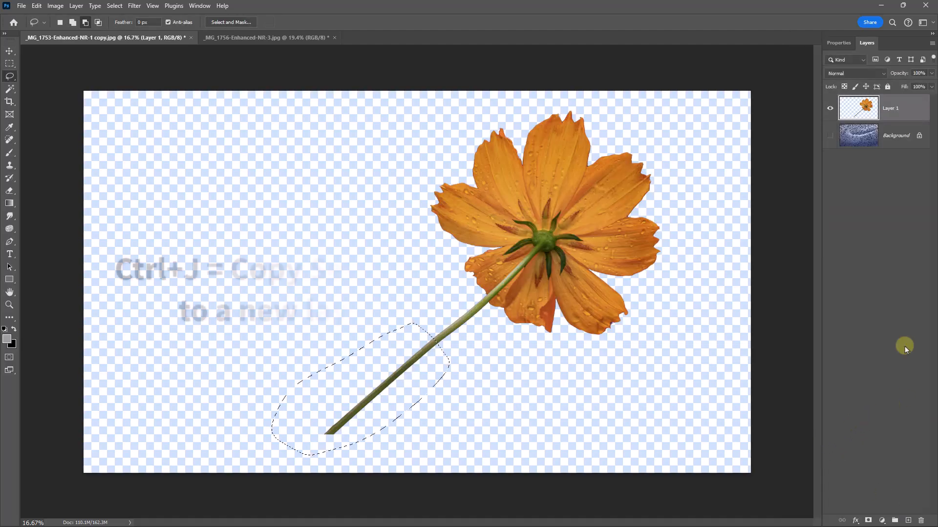
Copy the feathered stalk section to a new layer and move it past the stalk's end.
key("ctrl+j")
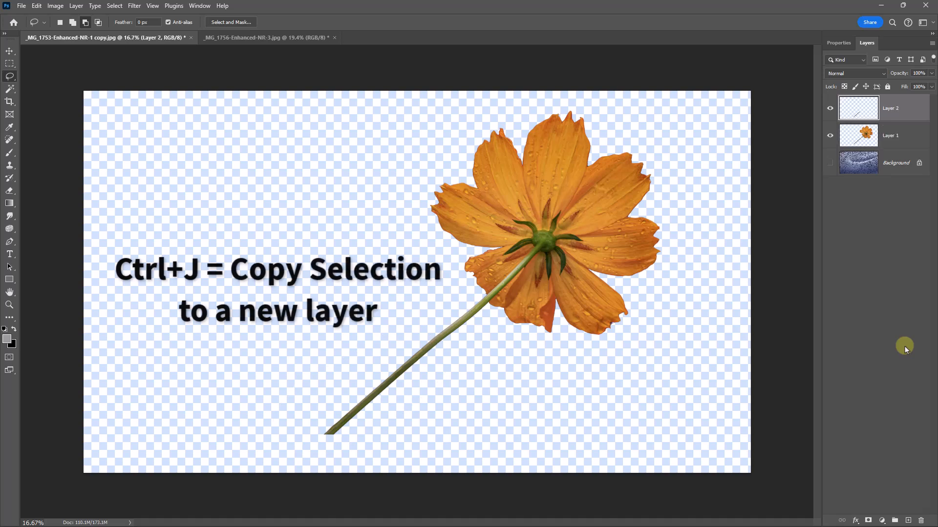
mouse_move(65, 84)
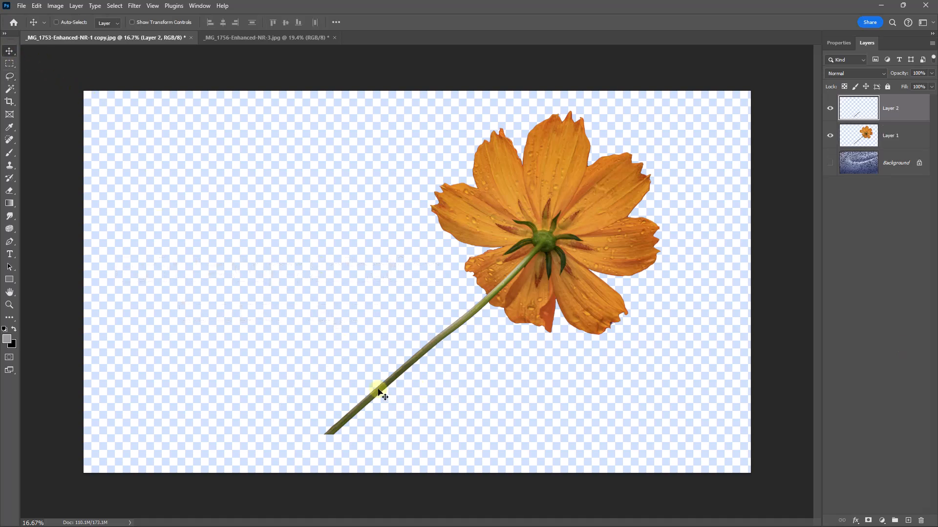
left_click_drag(380, 393, 320, 451)
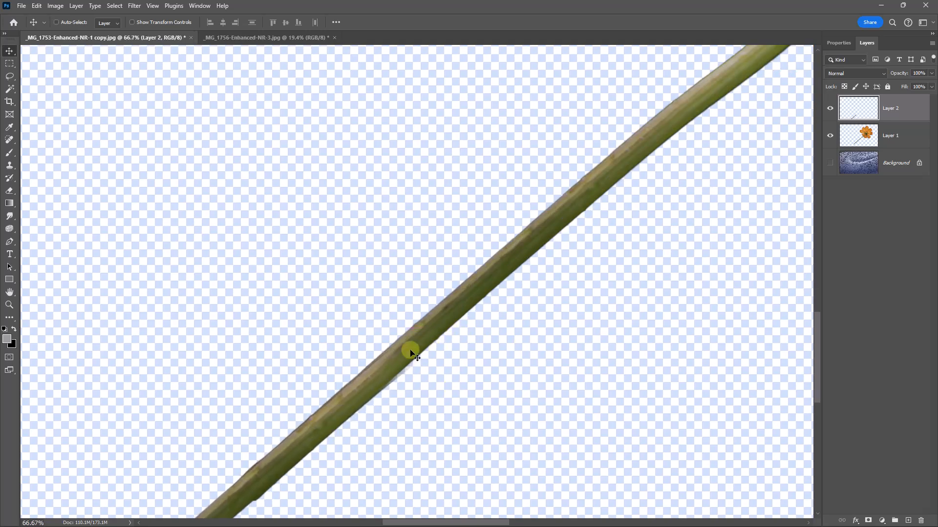
Free-transform the copied stalk piece, rotating it to line up with the stalk.
key("ctrl+t")
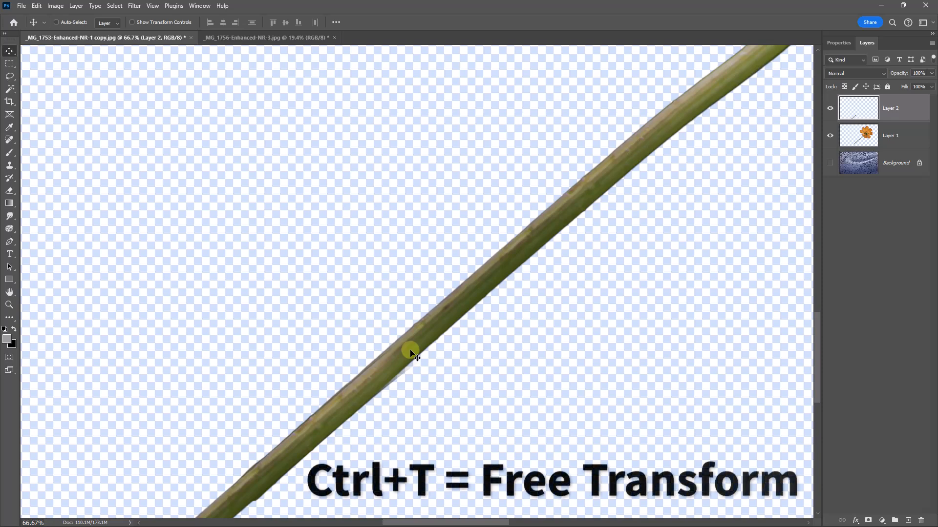
key("ctrl+t")
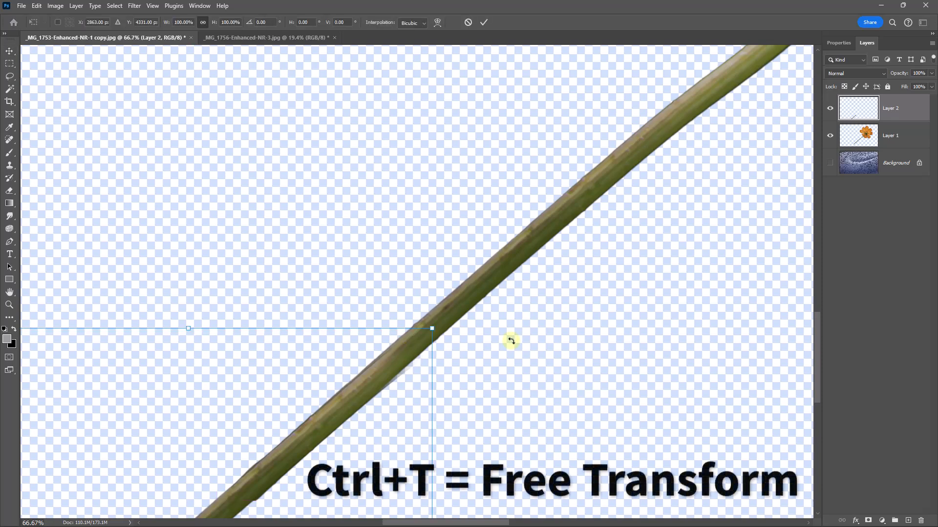
left_click_drag(511, 341, 440, 313)
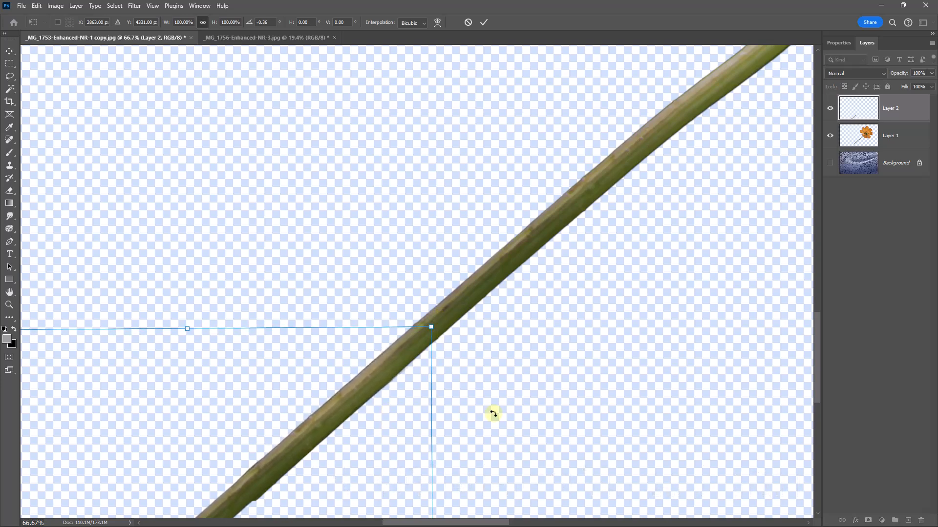
mouse_move(411, 400)
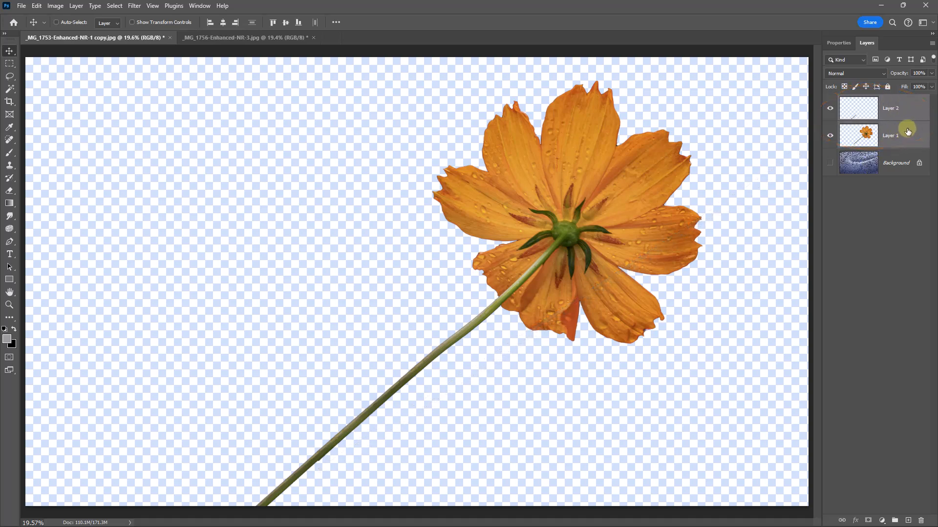
Merge the flower and stalk-extension layers into one and reveal the water-droplet background.
right_click(890, 135)
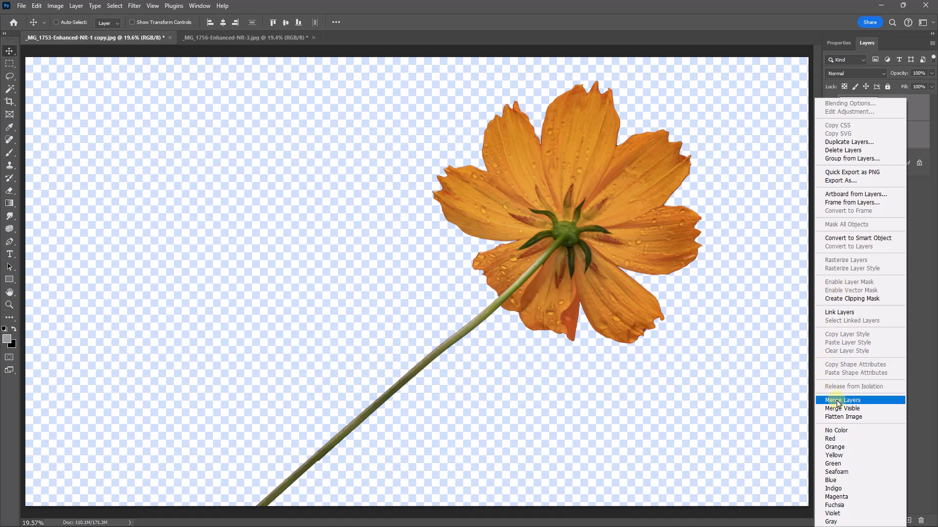
left_click(843, 400)
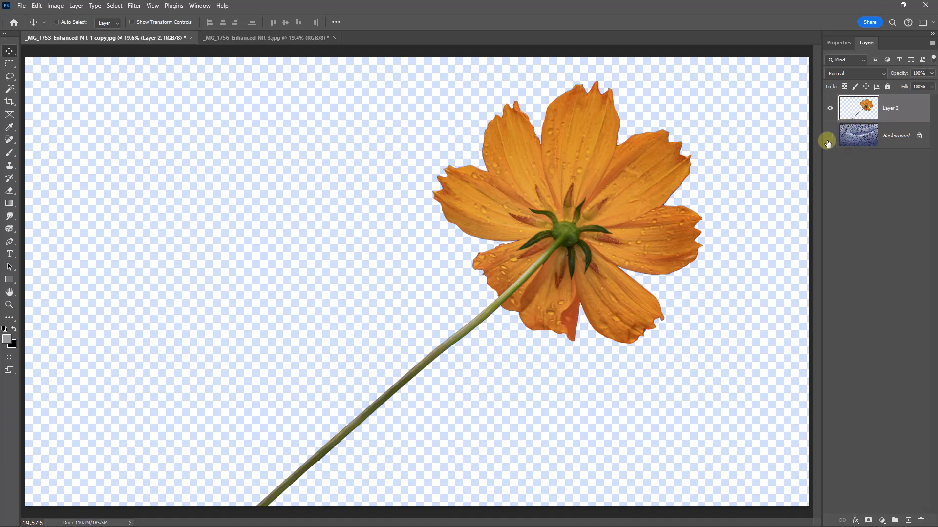
left_click(830, 134)
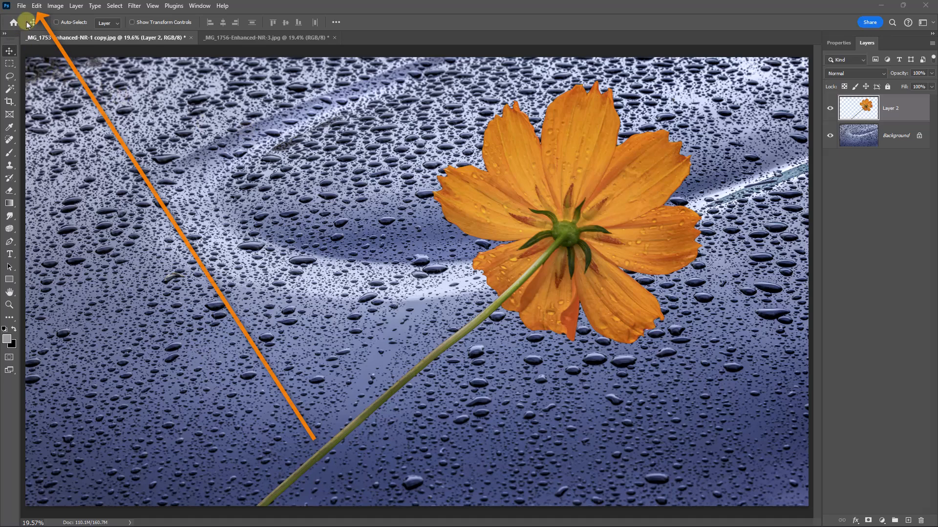
Warp the merged flower layer so the stalk curves gently toward the lower left, then commit.
left_click(36, 6)
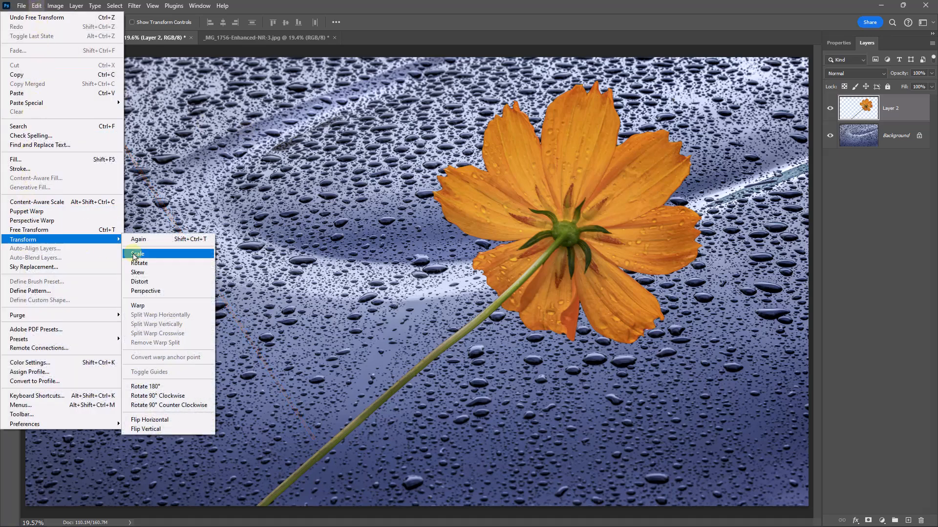
left_click(138, 306)
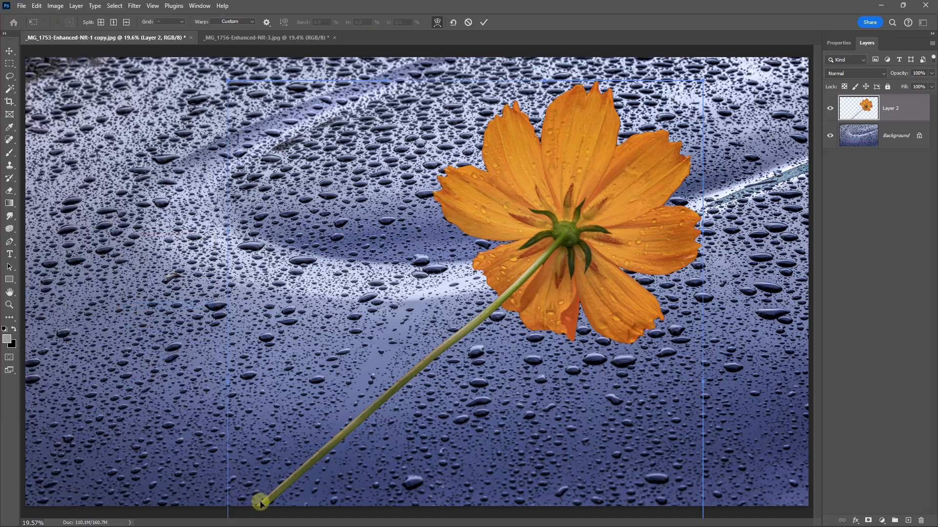
left_click_drag(260, 505, 233, 481)
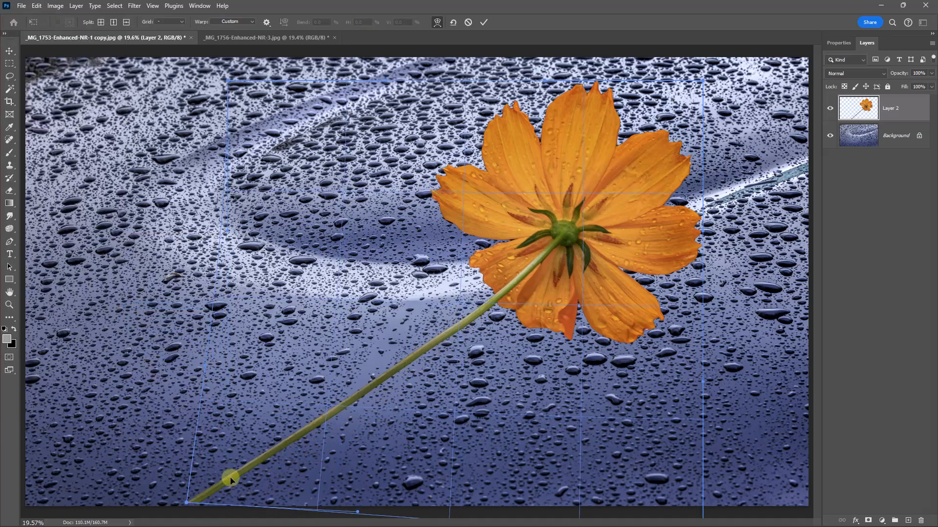
left_click_drag(231, 478, 199, 499)
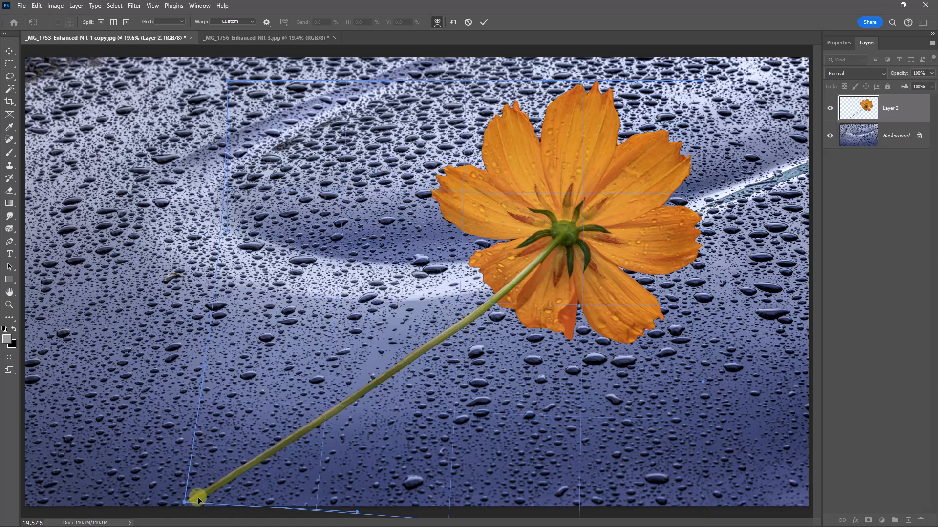
left_click_drag(200, 498, 386, 366)
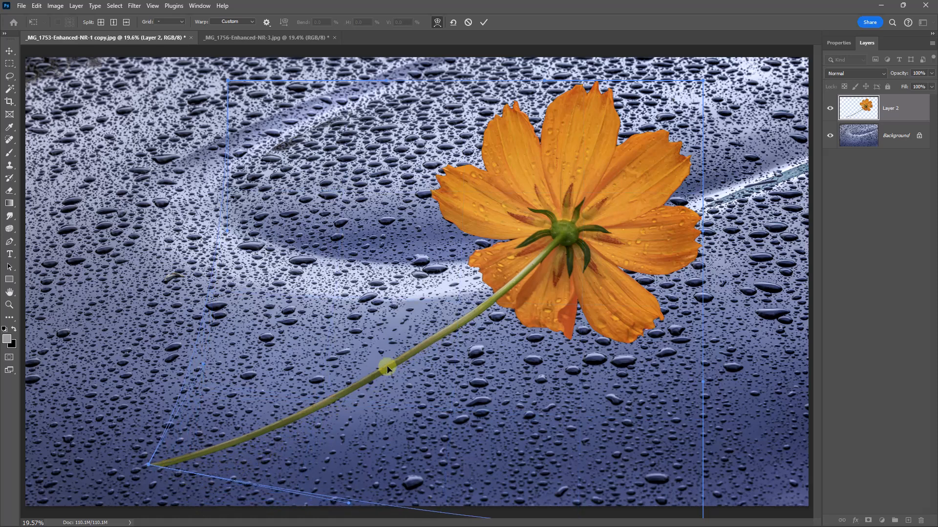
left_click_drag(385, 367, 378, 371)
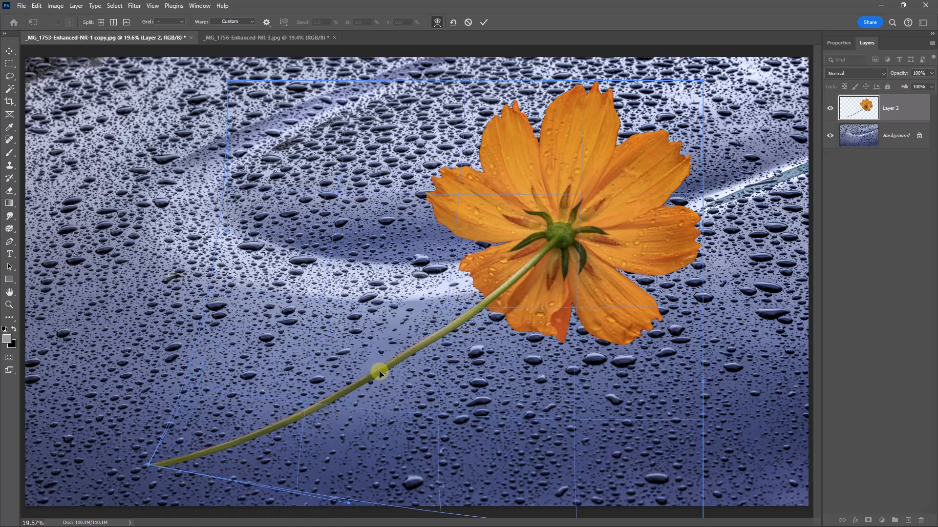
left_click_drag(380, 369, 214, 431)
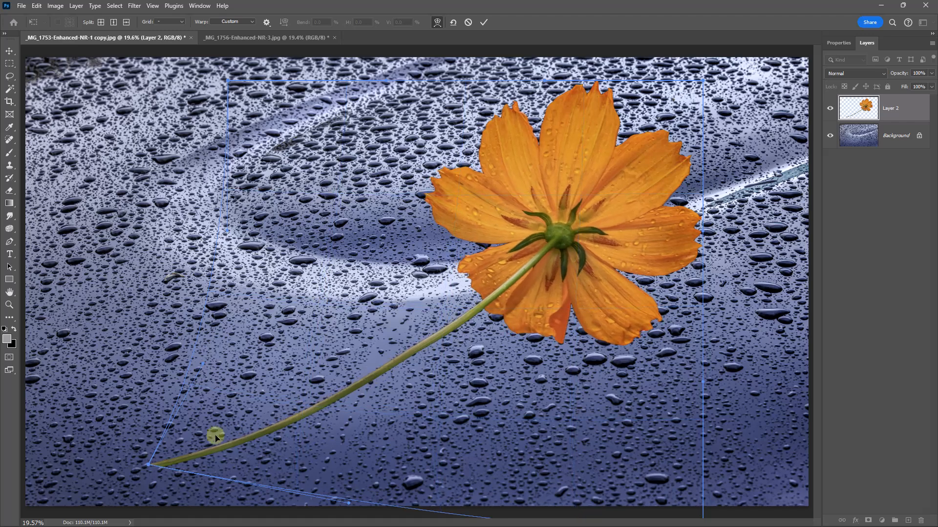
left_click_drag(214, 433, 211, 449)
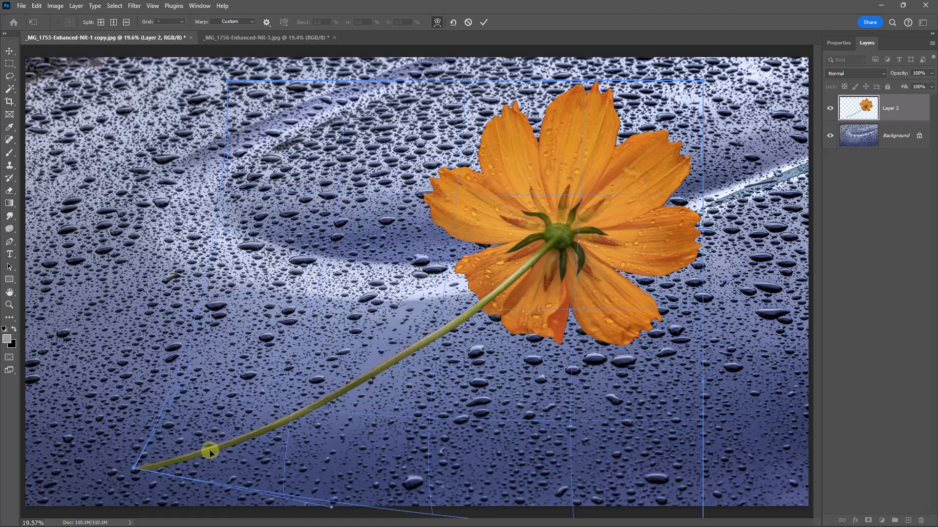
left_click_drag(211, 449, 409, 400)
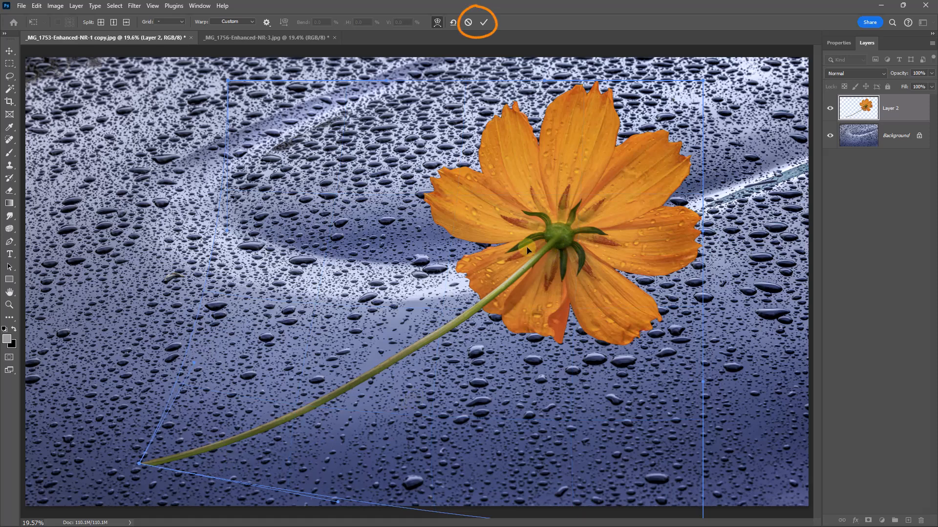
left_click(477, 22)
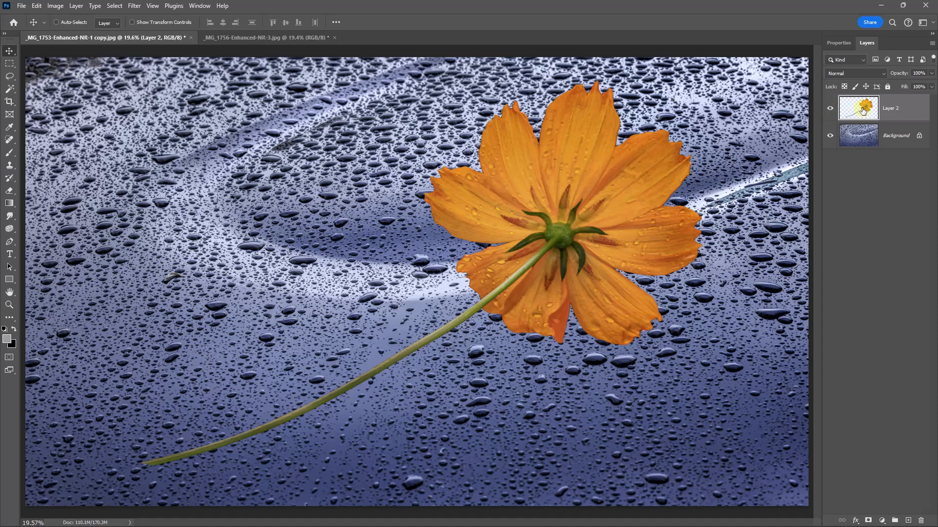
Preview Soft Light and Linear Light on the flower layer, then settle on Vivid Light blending.
left_click(857, 73)
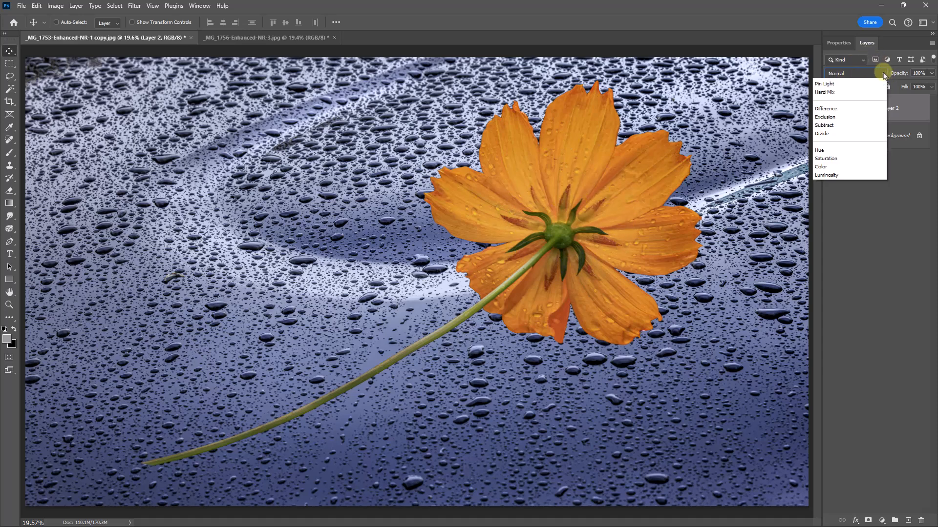
left_click(826, 216)
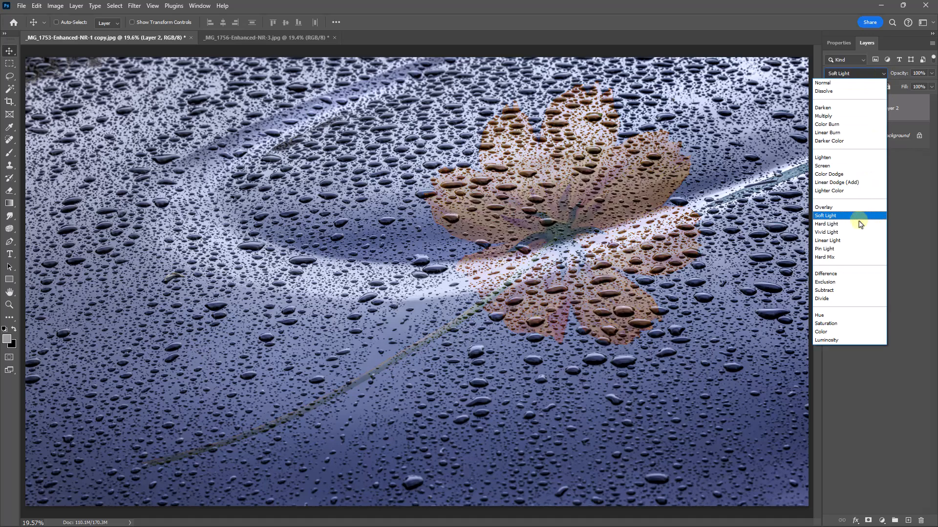
left_click(827, 232)
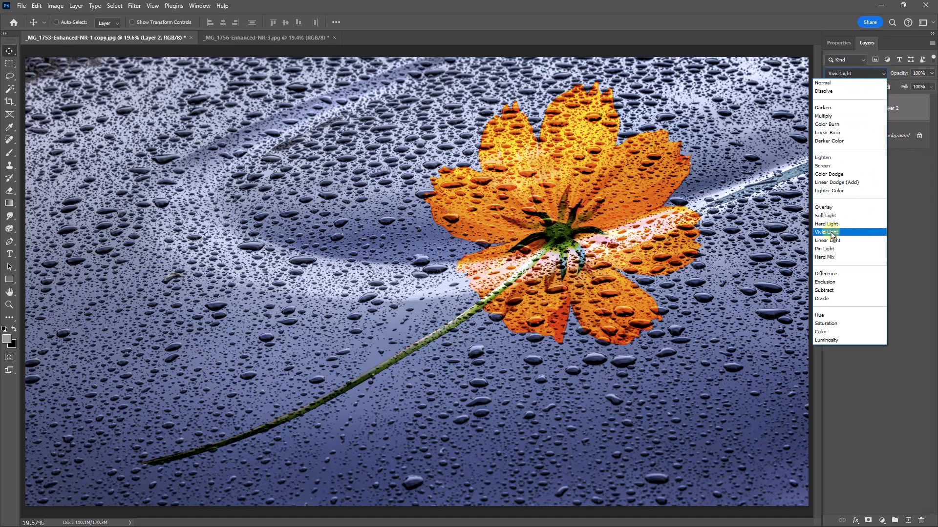
left_click(827, 240)
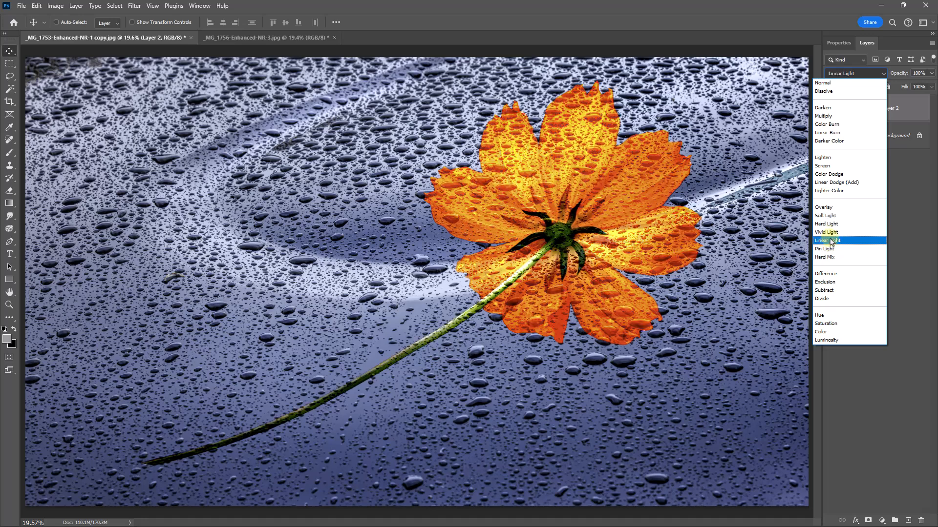
left_click(826, 232)
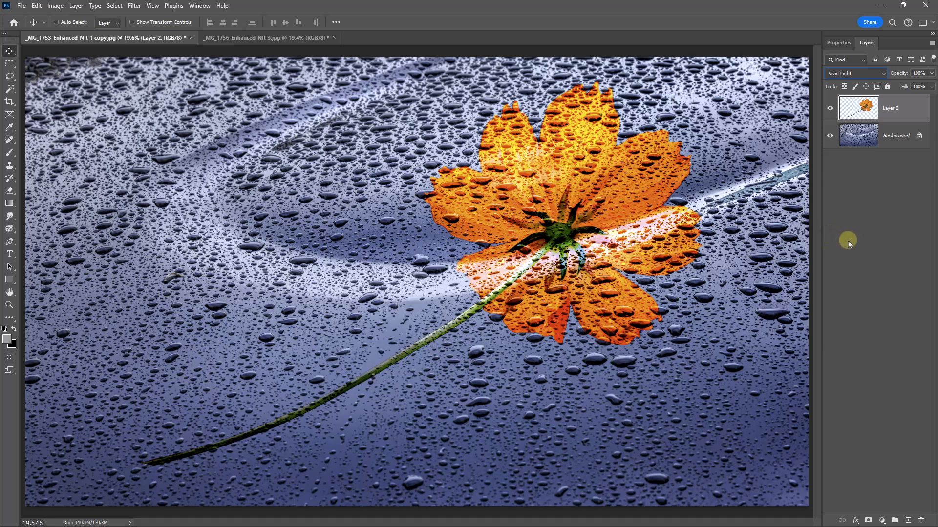
mouse_move(839, 247)
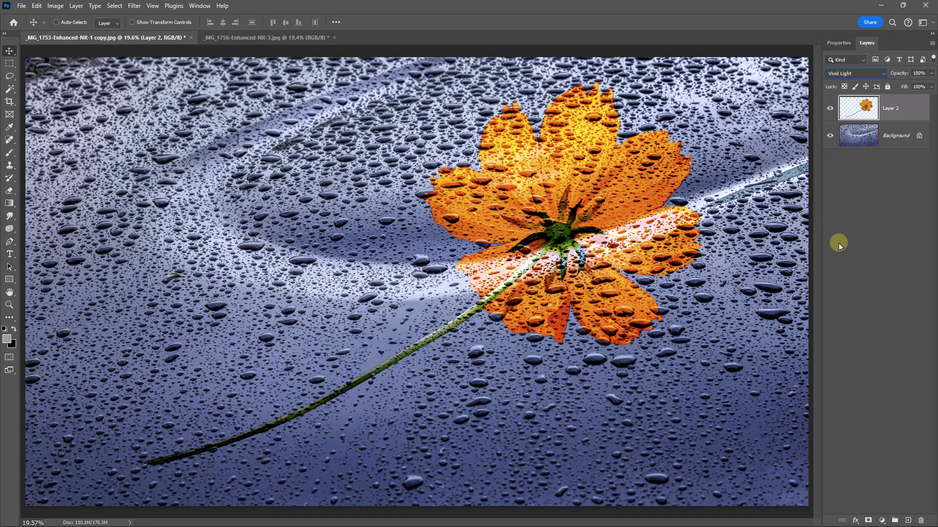
mouse_move(828, 255)
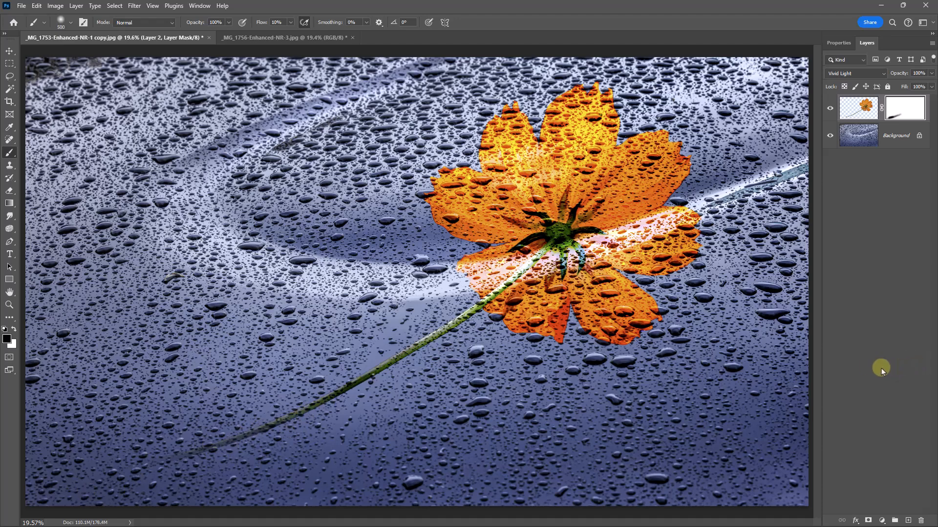
mouse_move(897, 225)
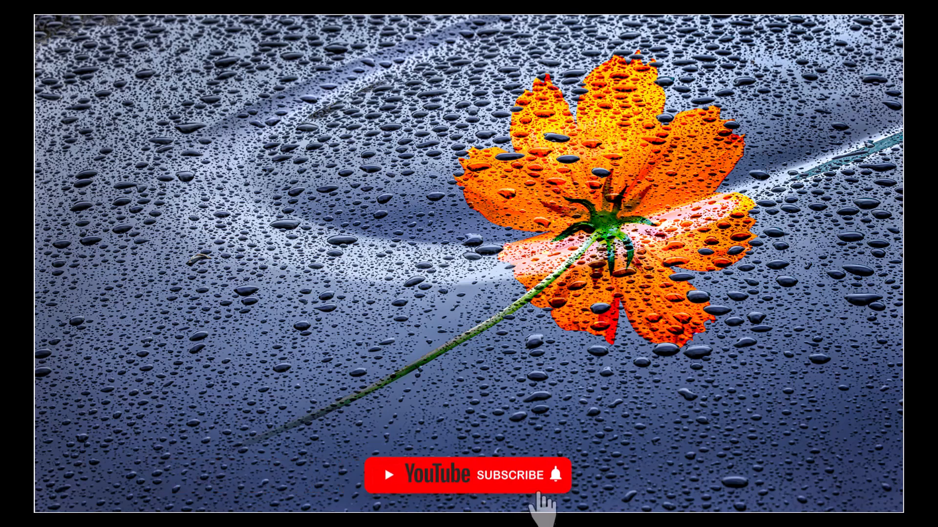
left_click(550, 490)
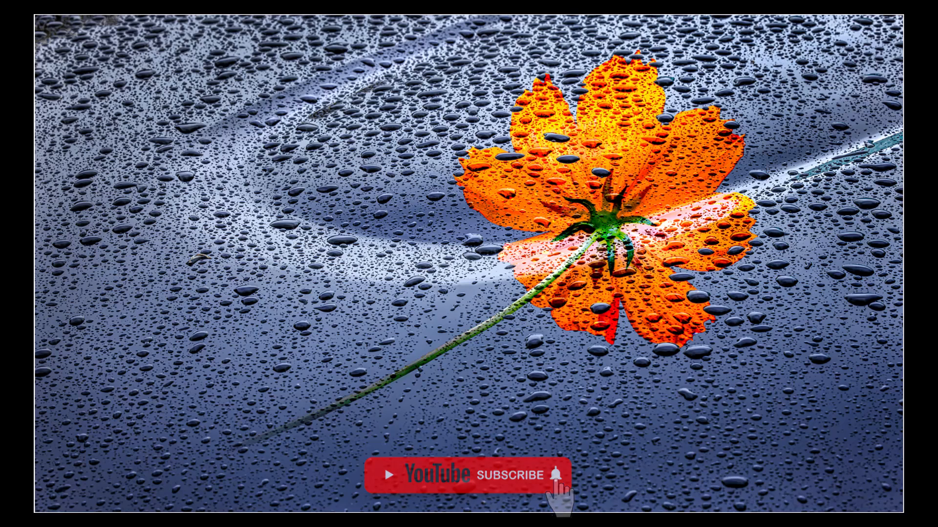